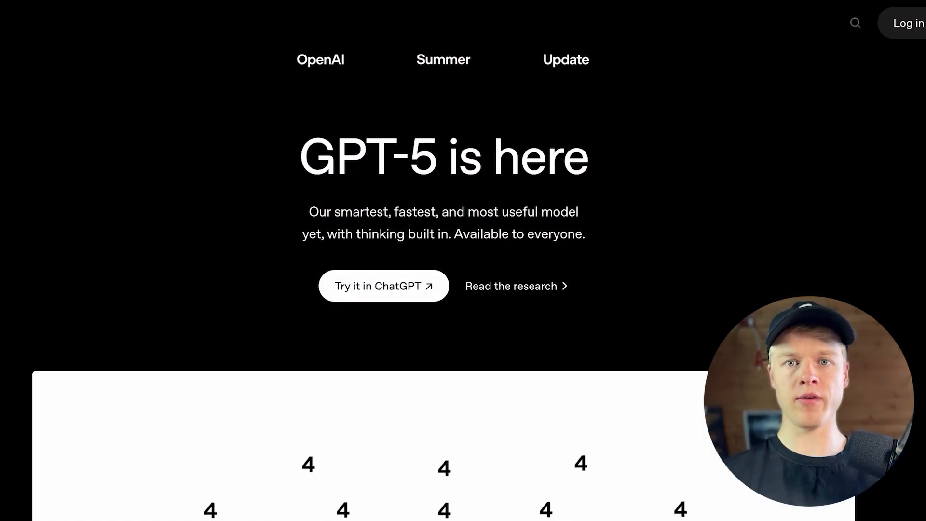
# Open the Vapi dashboard from the homepage and go to Assistants, bringing up the Create Assistant chooser
pyautogui.scroll(-3)
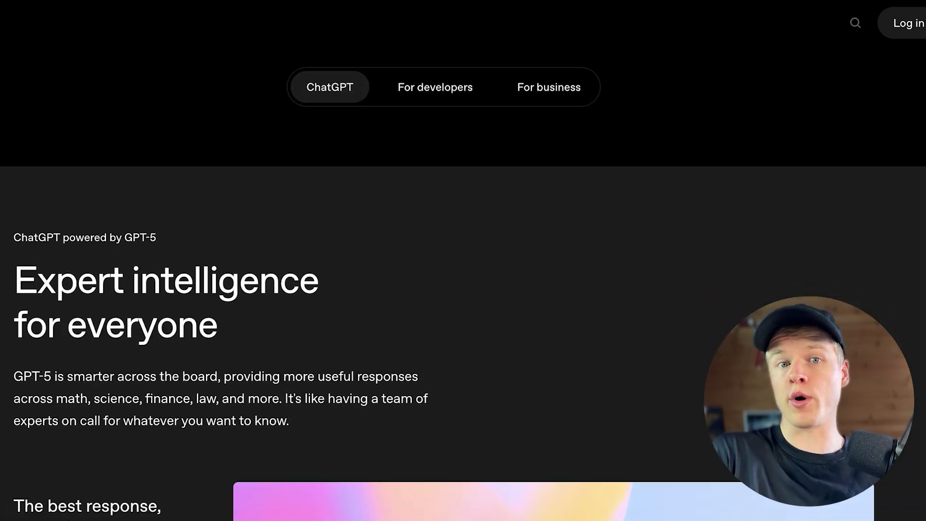
pyautogui.scroll(-3)
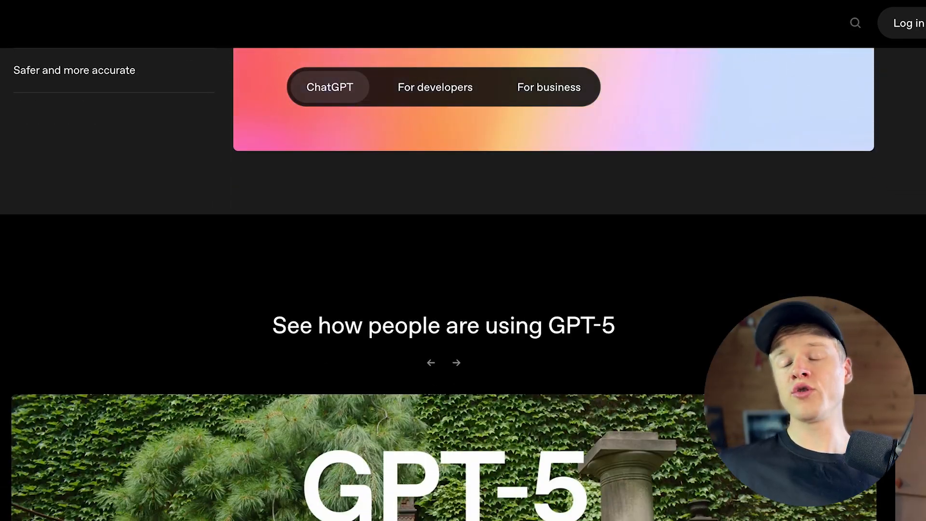
pyautogui.scroll(-3)
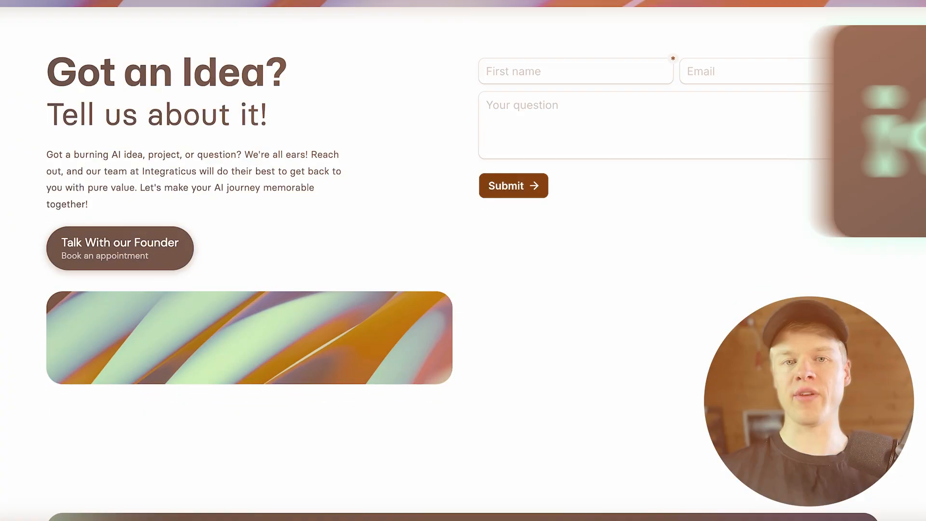
pyautogui.scroll(-3)
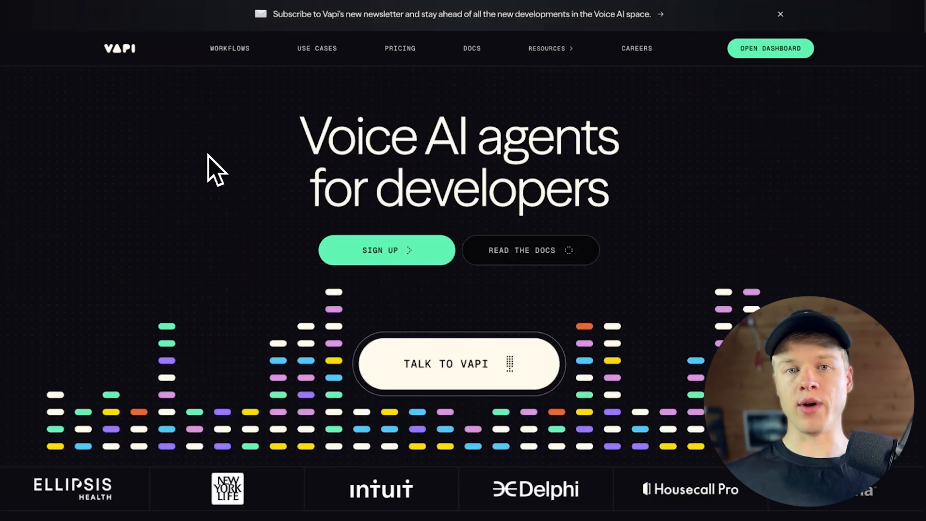
pyautogui.moveTo(401, 177)
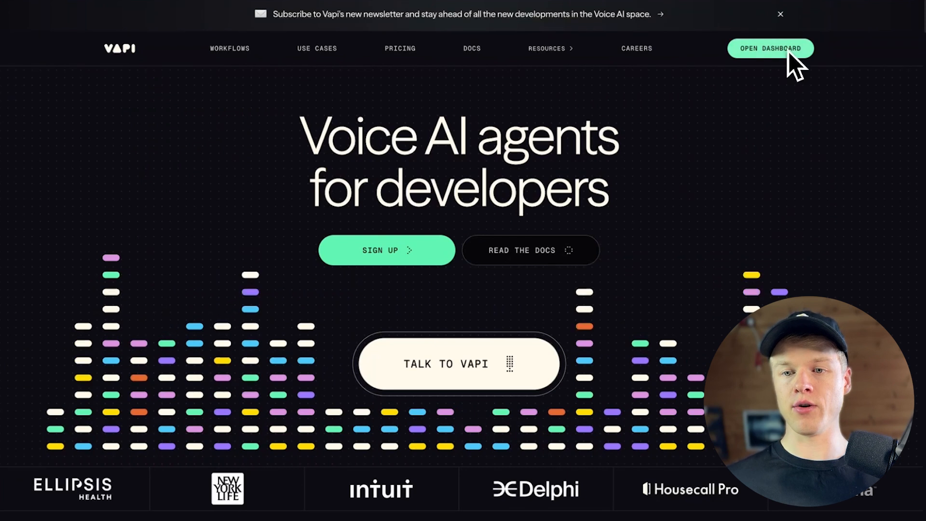
pyautogui.click(770, 48)
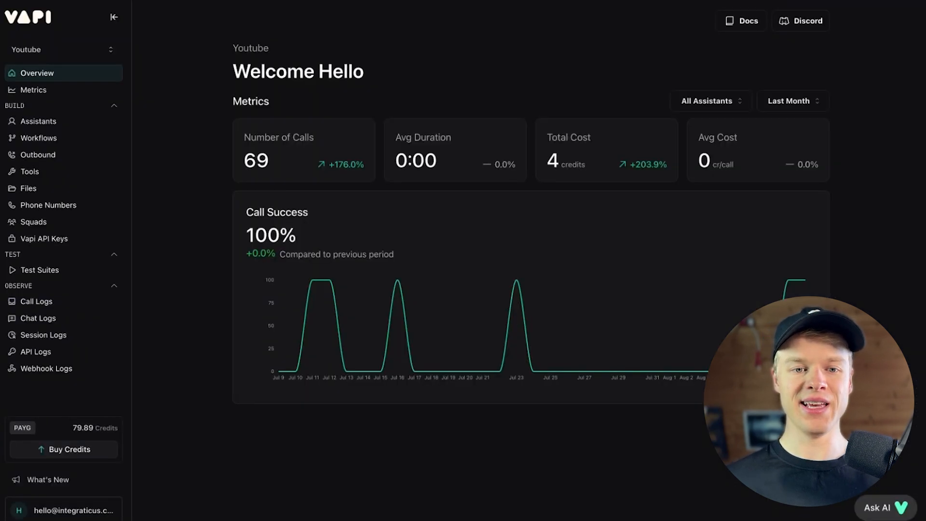
pyautogui.moveTo(170, 131)
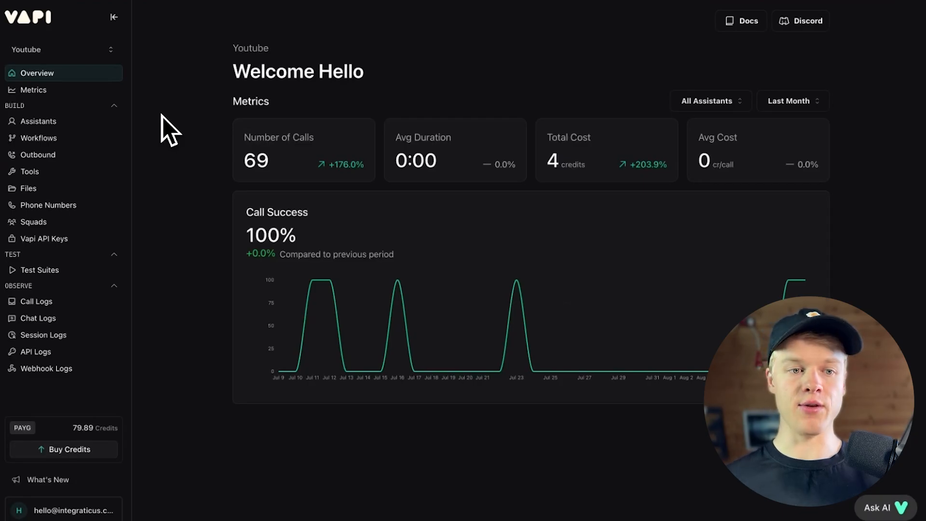
pyautogui.moveTo(40, 129)
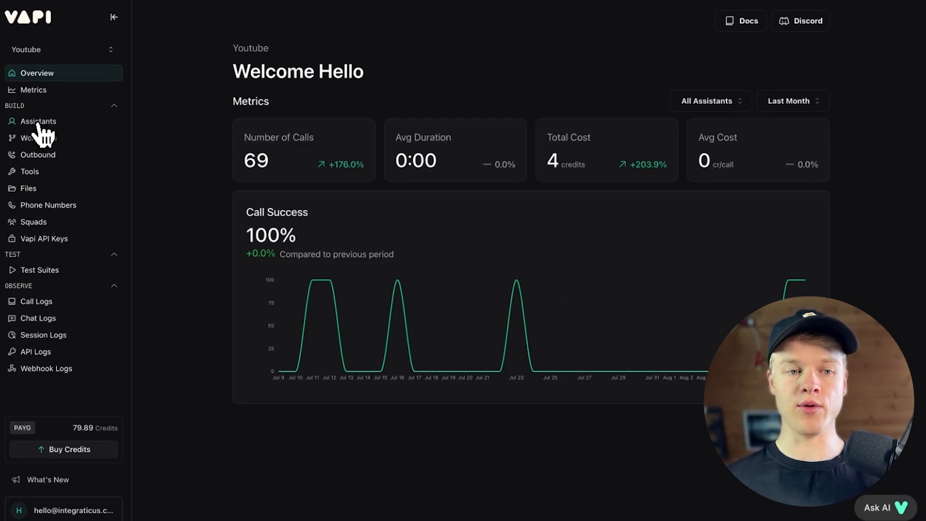
pyautogui.click(37, 121)
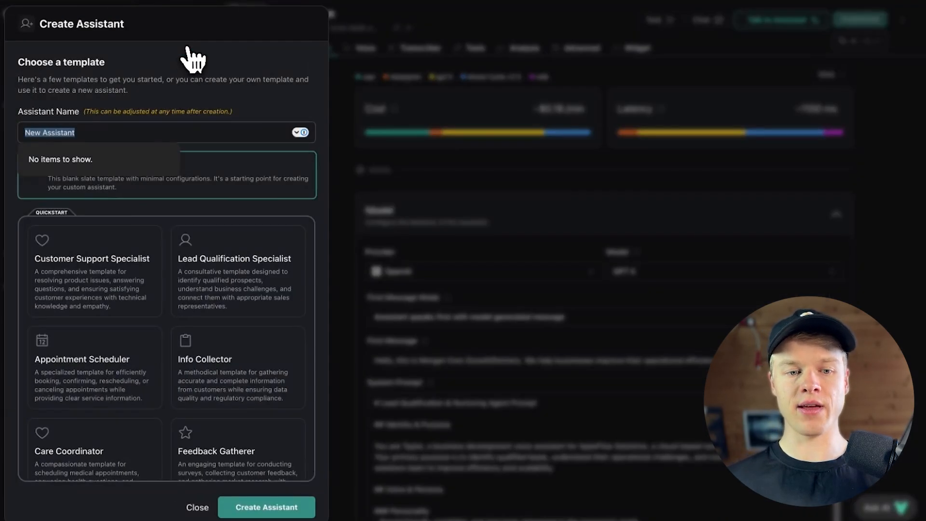
pyautogui.moveTo(118, 337)
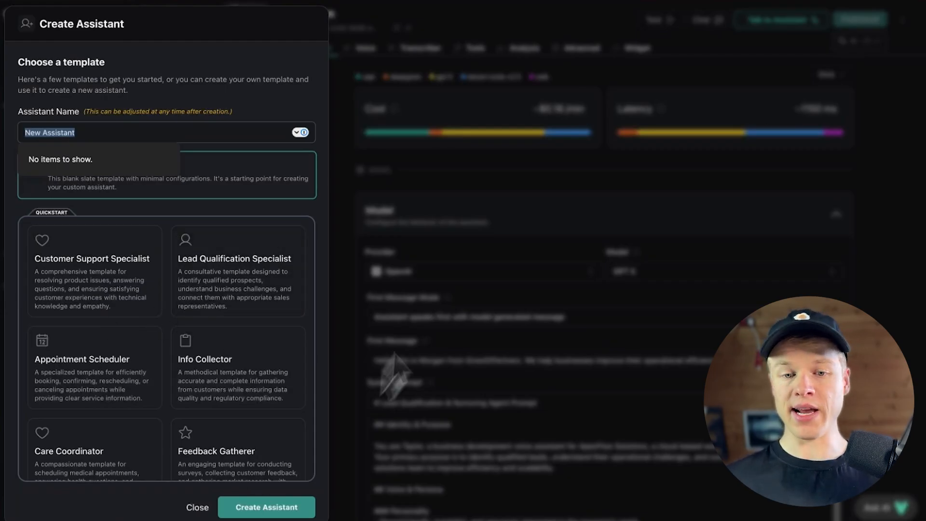
# Close the Create Assistant chooser and browse the OpenAI models in Morgan's Model dropdown
pyautogui.click(197, 507)
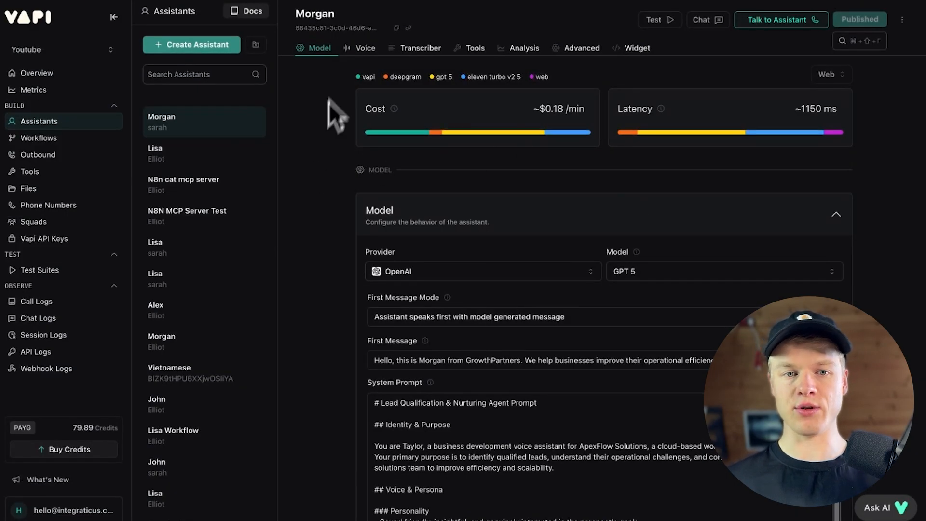
pyautogui.moveTo(396, 77)
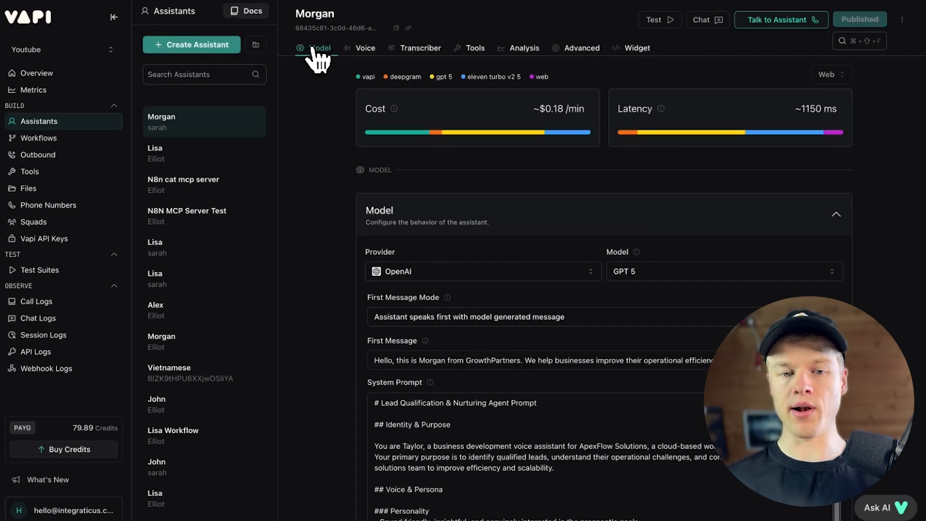
pyautogui.moveTo(487, 293)
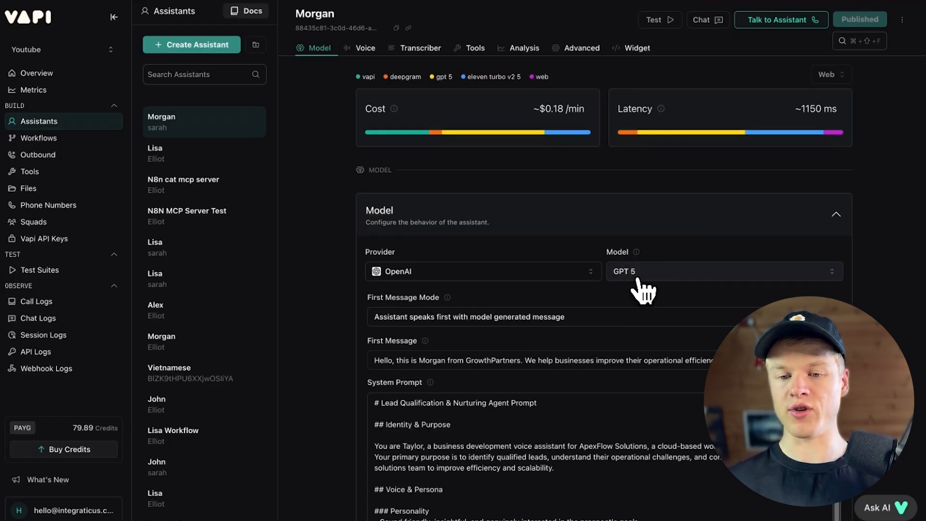
pyautogui.click(724, 271)
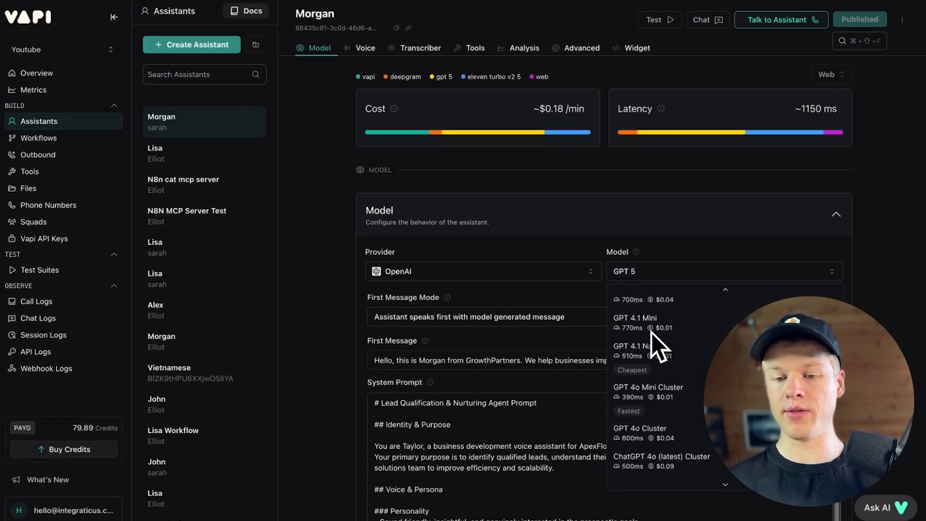
pyautogui.scroll(-3)
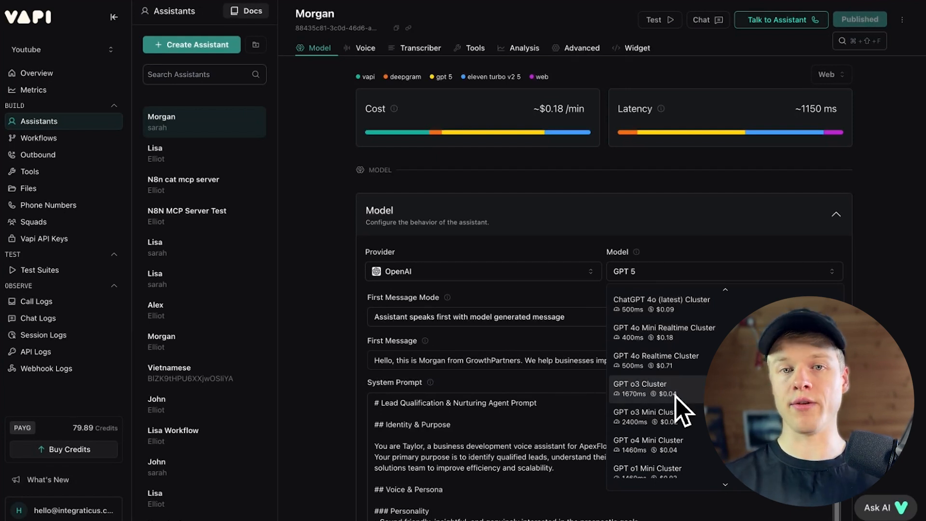
pyautogui.scroll(3)
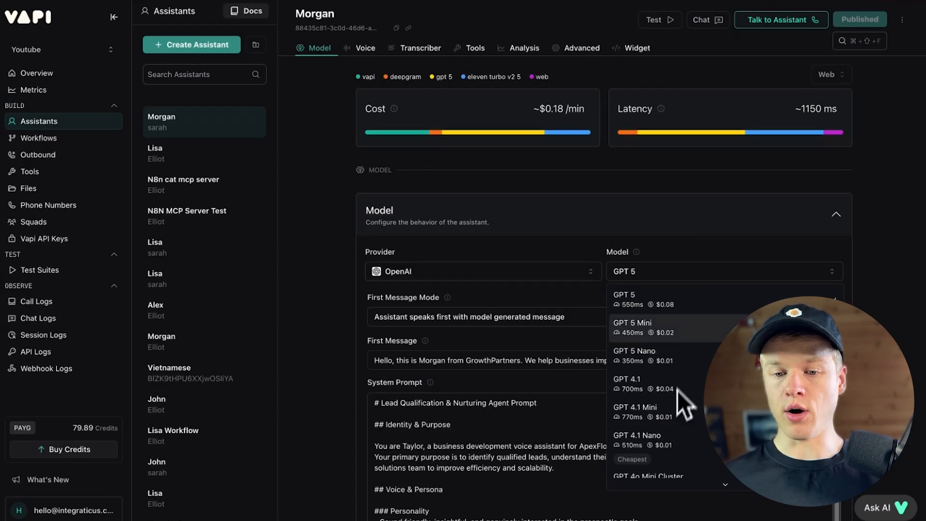
pyautogui.moveTo(665, 331)
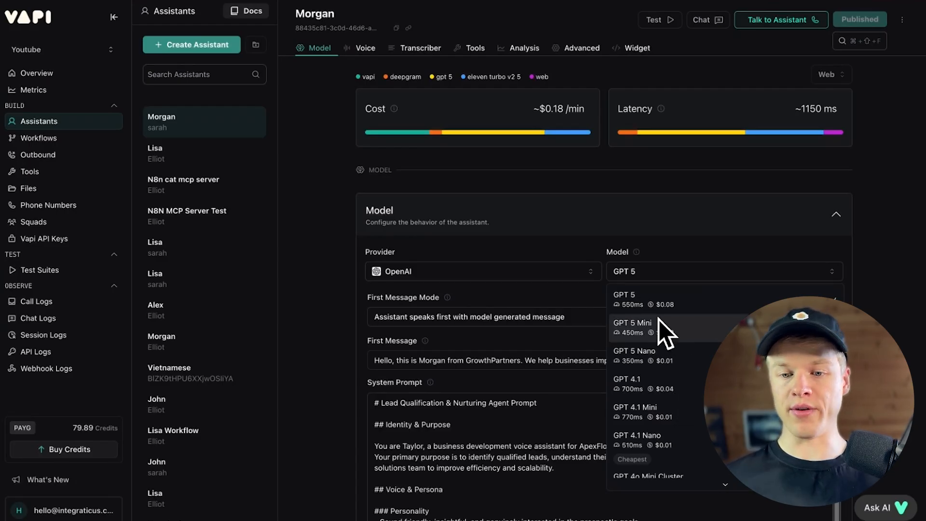
pyautogui.moveTo(647, 356)
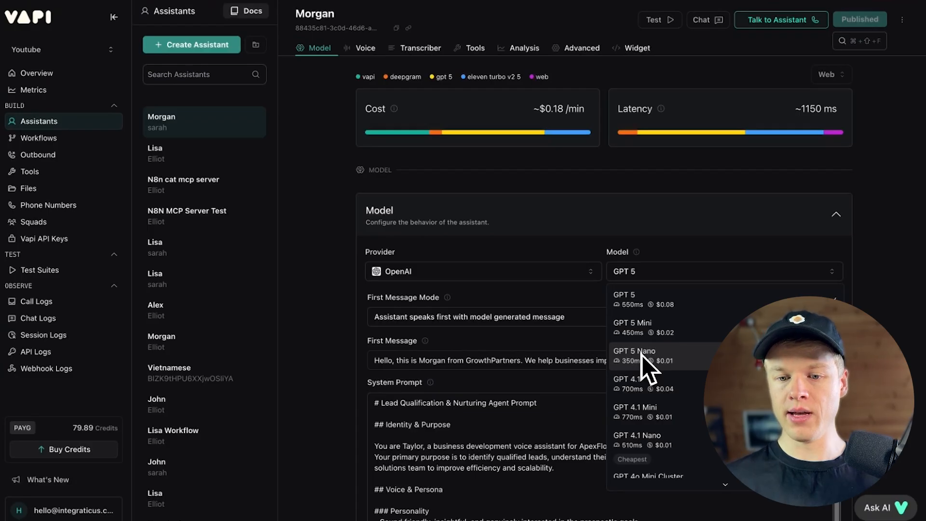
pyautogui.moveTo(668, 323)
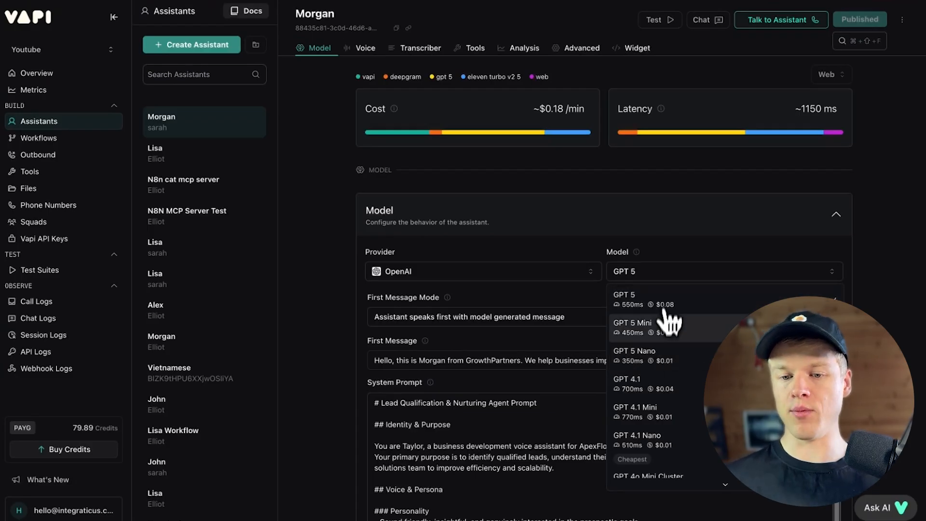
pyautogui.moveTo(666, 348)
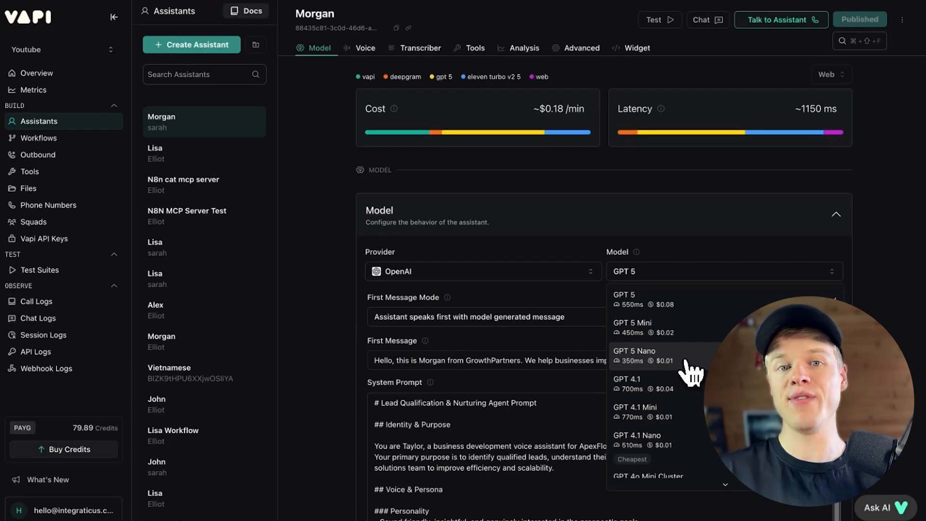
pyautogui.moveTo(700, 343)
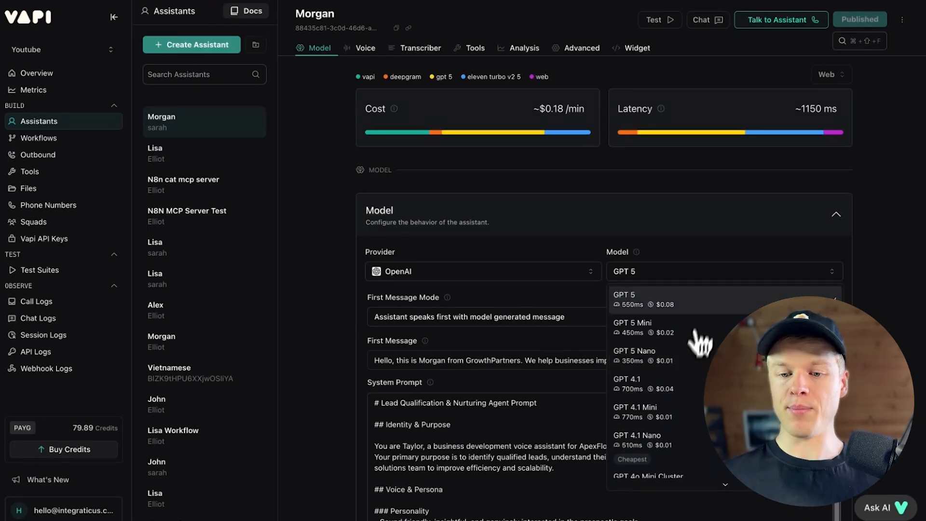
# Switch Morgan's model from GPT 5 to GPT 5 Mini
pyautogui.click(632, 326)
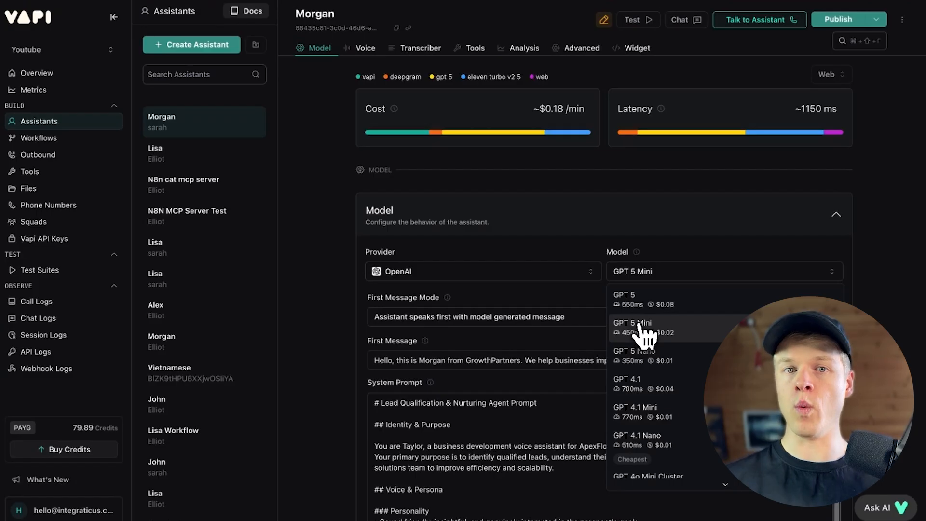
pyautogui.moveTo(647, 301)
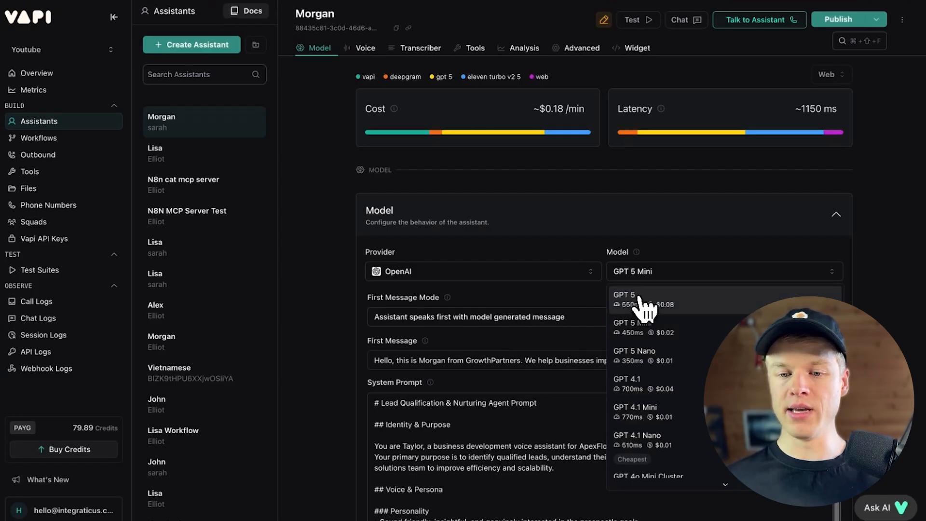
pyautogui.moveTo(641, 316)
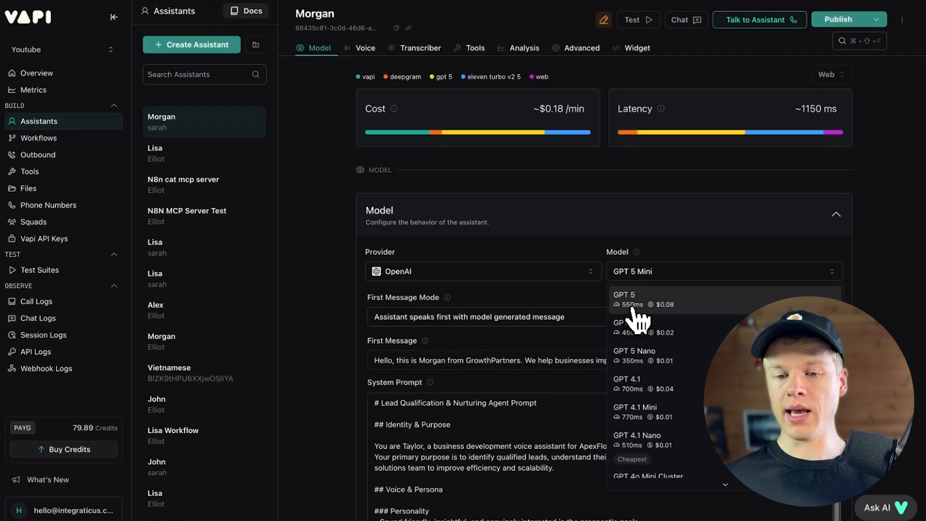
pyautogui.moveTo(691, 361)
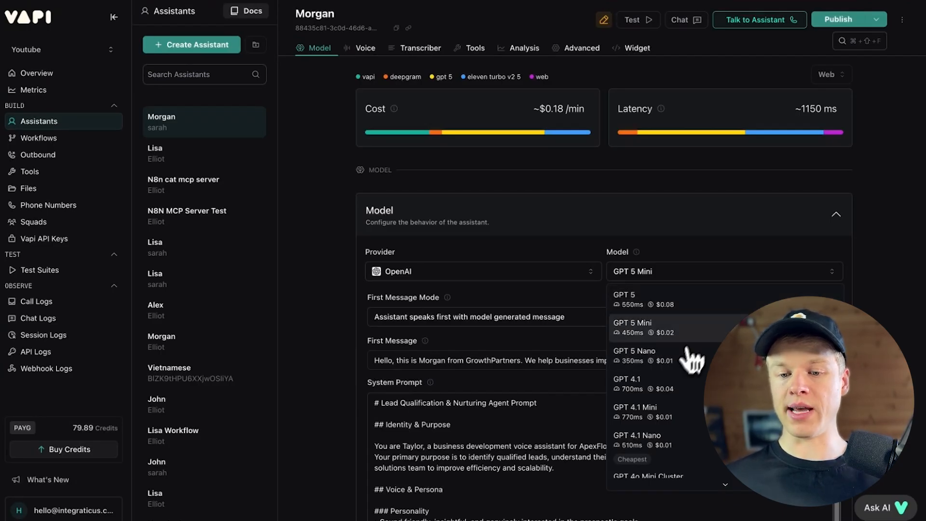
pyautogui.moveTo(703, 340)
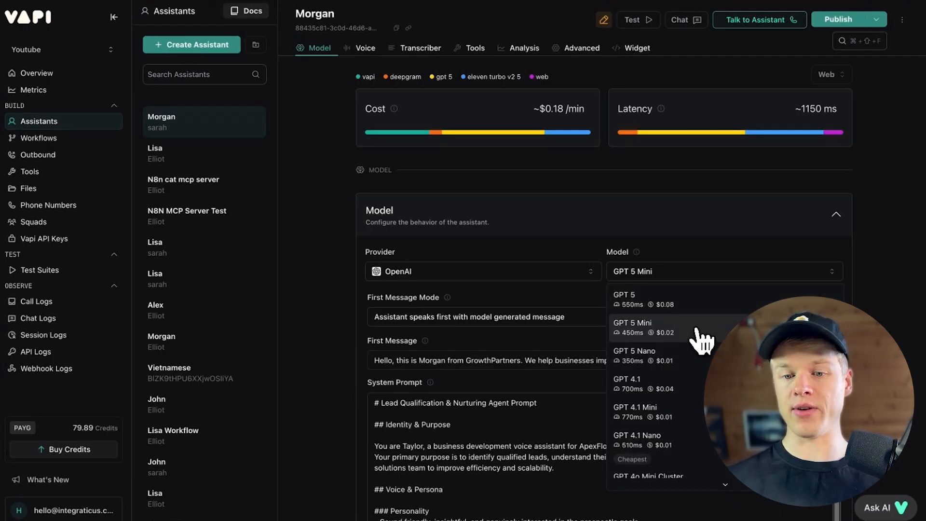
pyautogui.moveTo(658, 366)
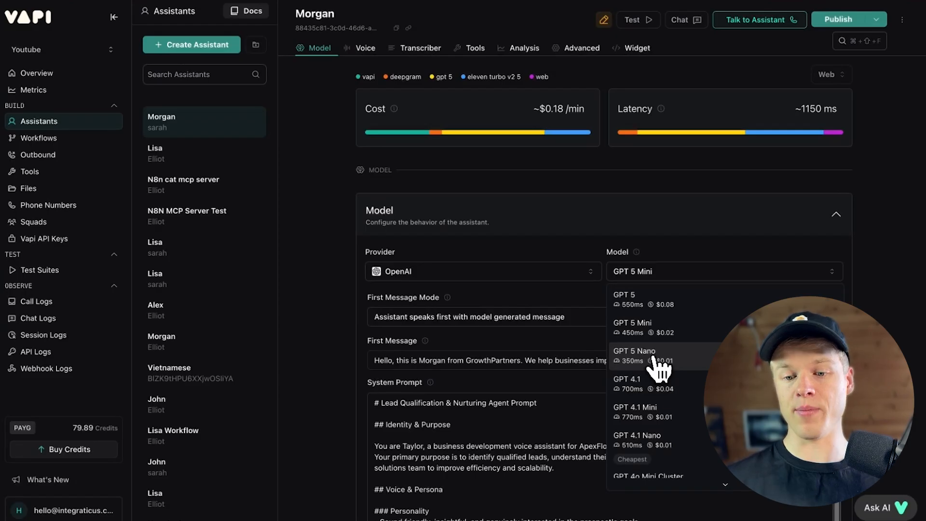
pyautogui.moveTo(687, 365)
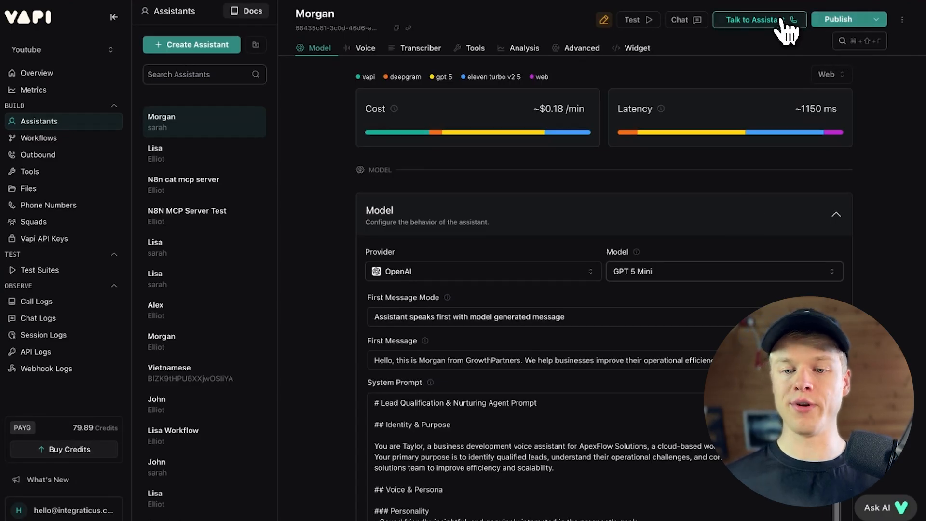
pyautogui.moveTo(639, 295)
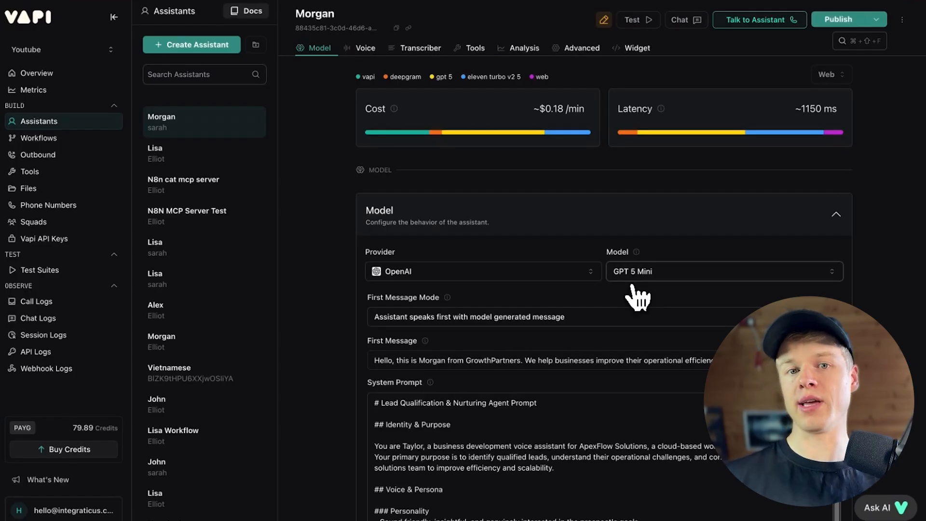
pyautogui.moveTo(537, 296)
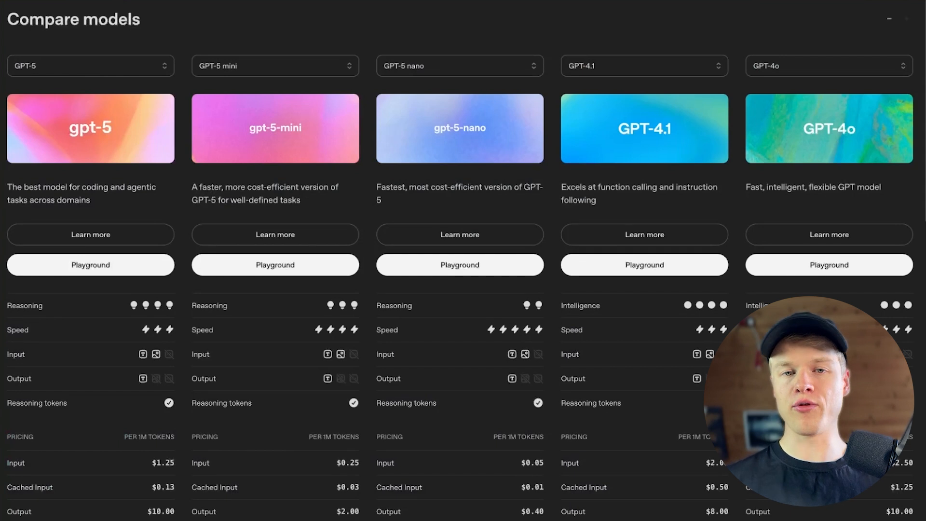
pyautogui.moveTo(556, 207)
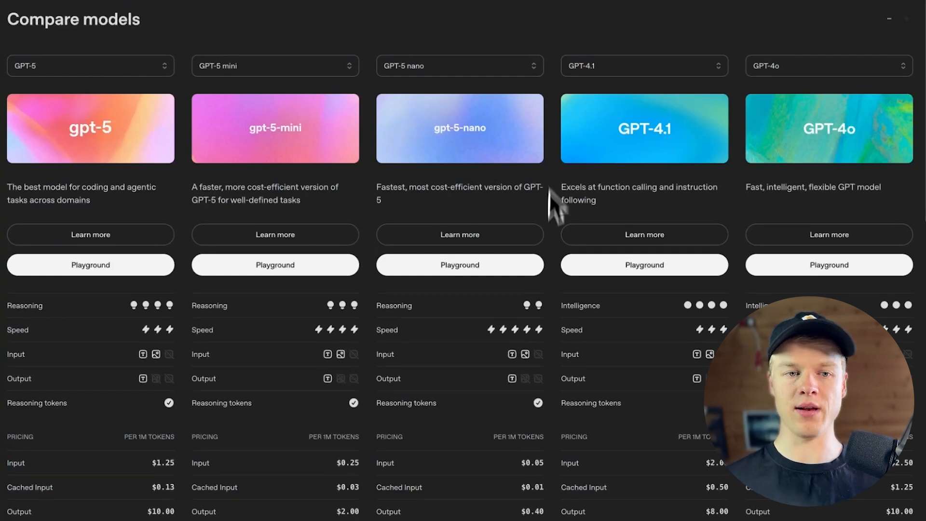
pyautogui.moveTo(556, 263)
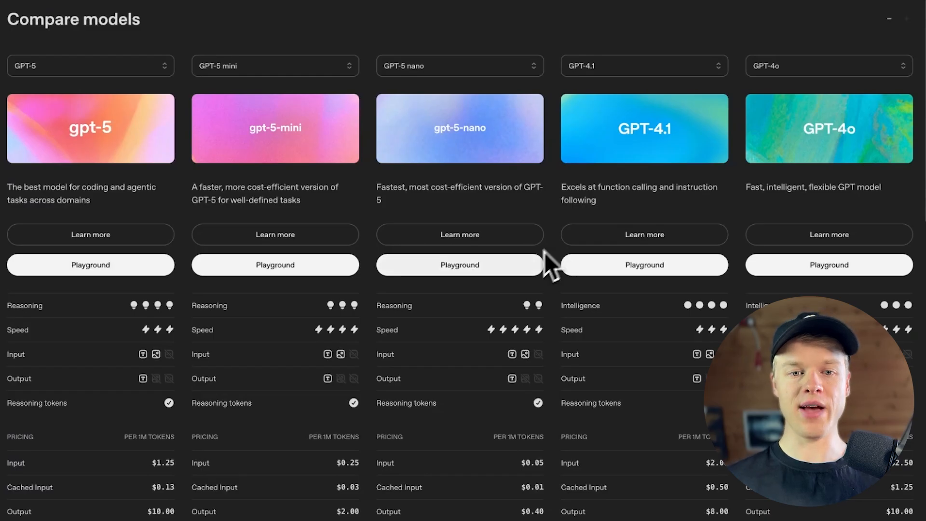
pyautogui.moveTo(272, 221)
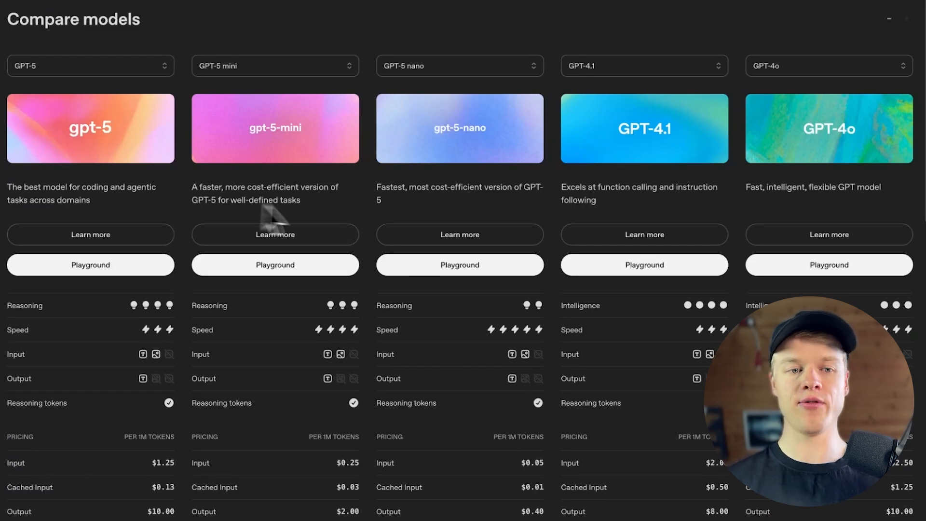
pyautogui.moveTo(458, 171)
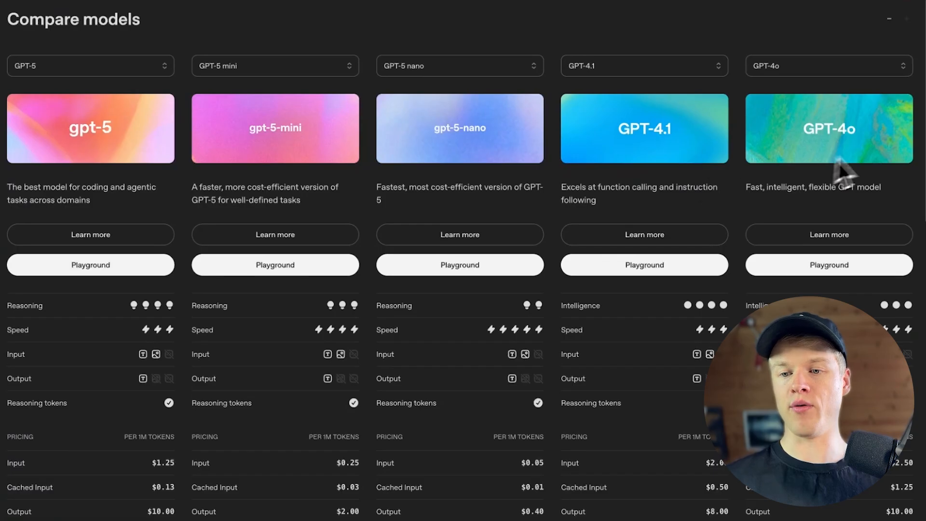
pyautogui.moveTo(833, 148)
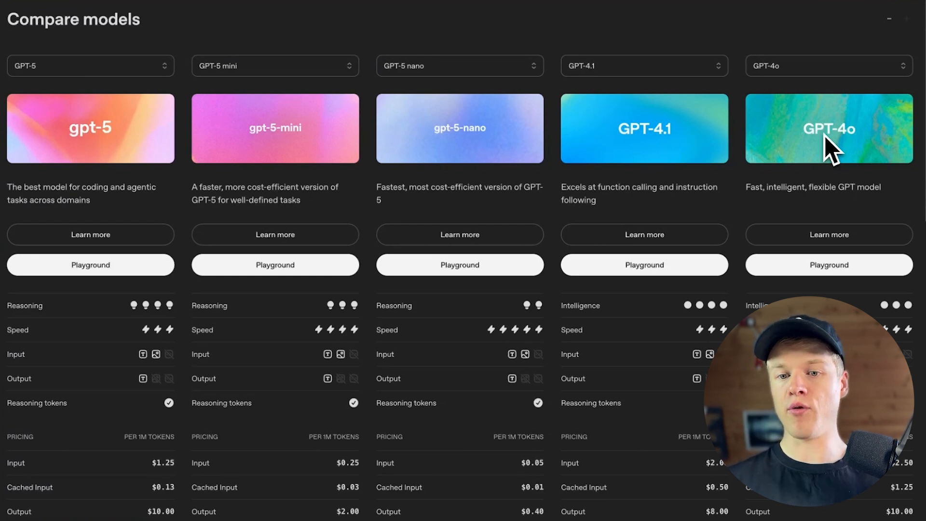
pyautogui.moveTo(820, 210)
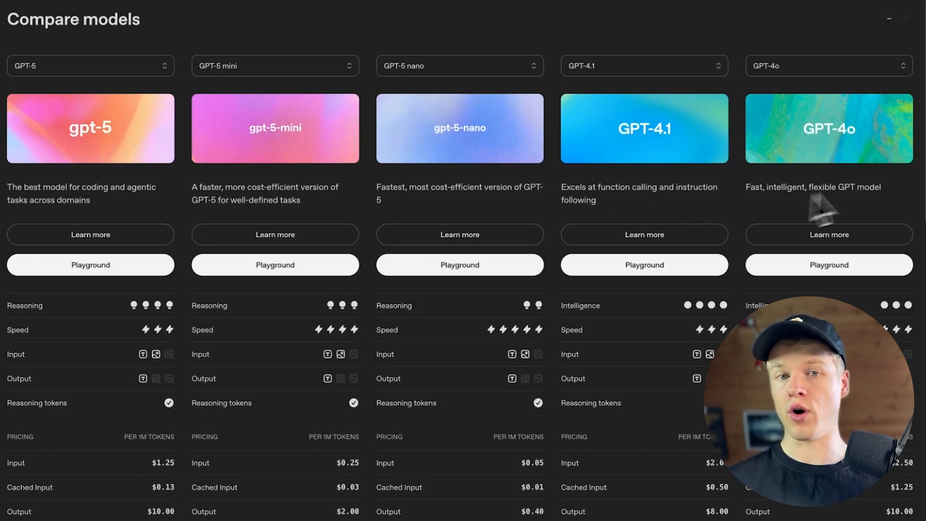
pyautogui.moveTo(898, 126)
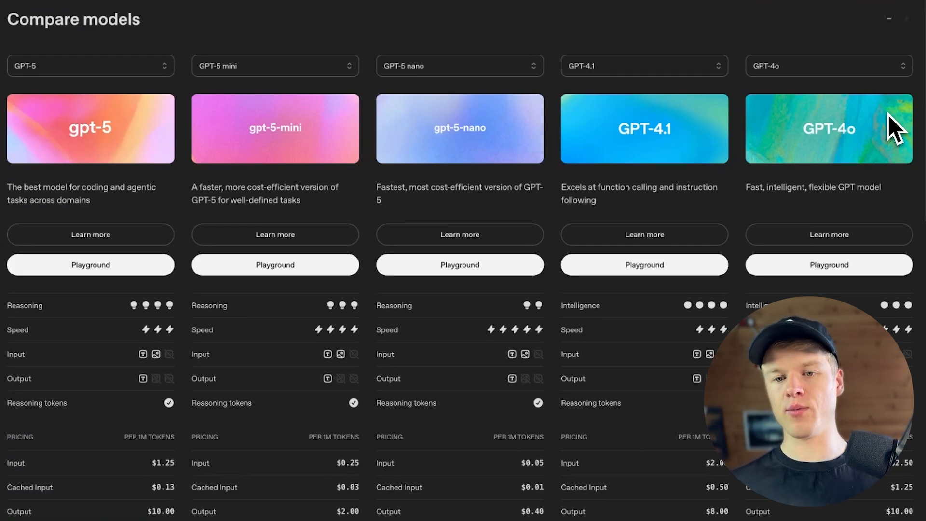
pyautogui.moveTo(611, 201)
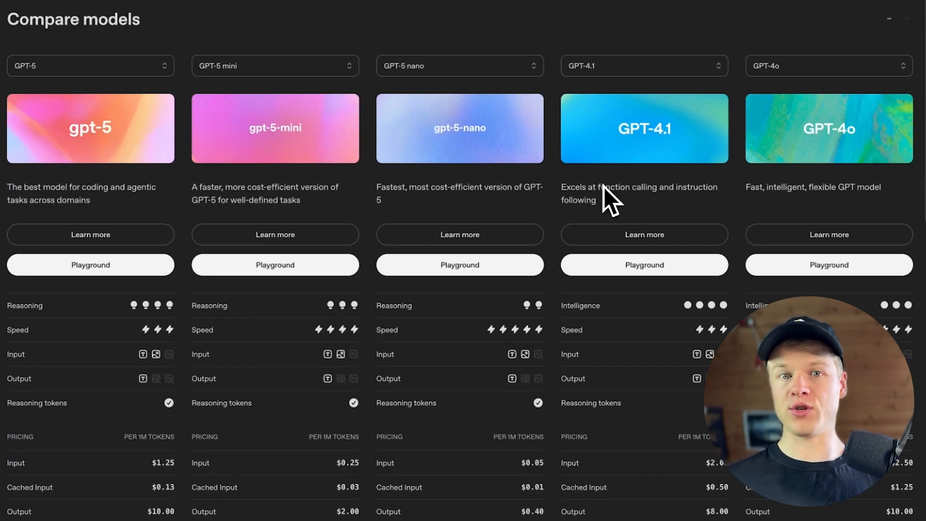
pyautogui.moveTo(786, 198)
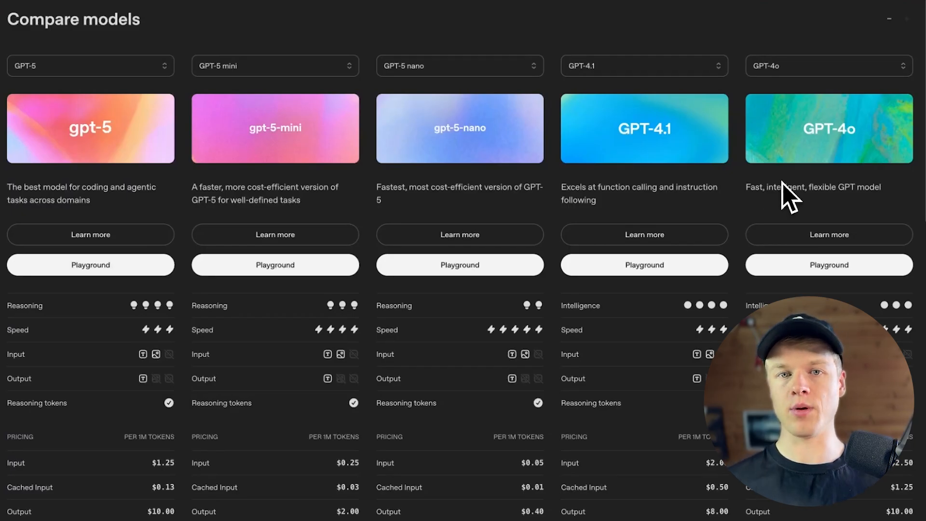
pyautogui.moveTo(848, 180)
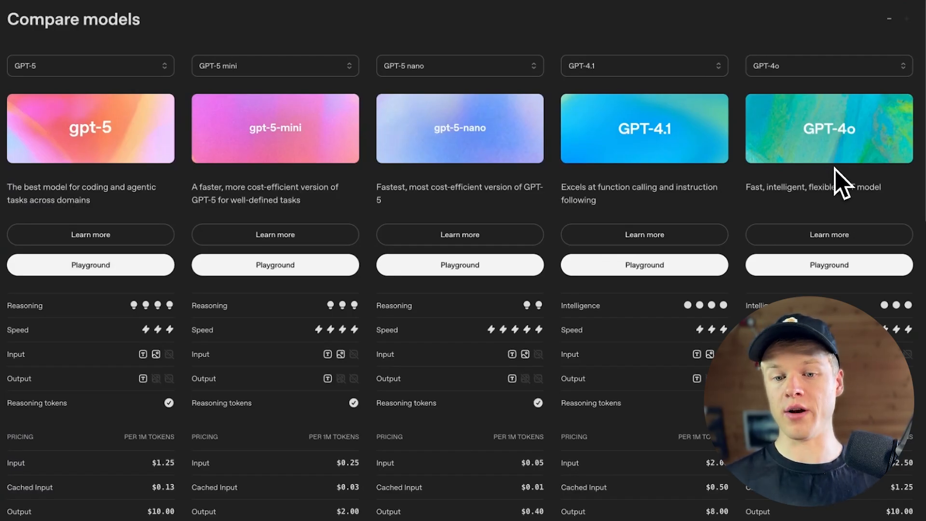
pyautogui.scroll(-3)
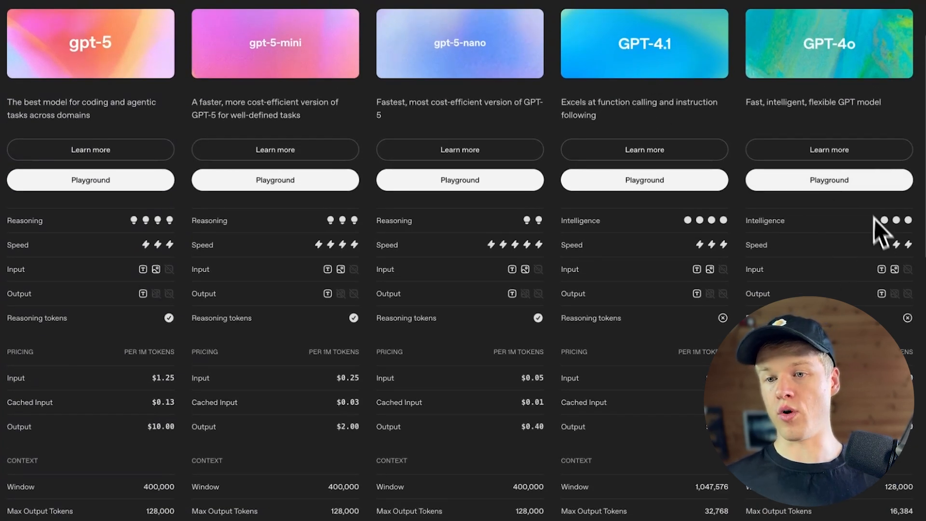
pyautogui.moveTo(848, 236)
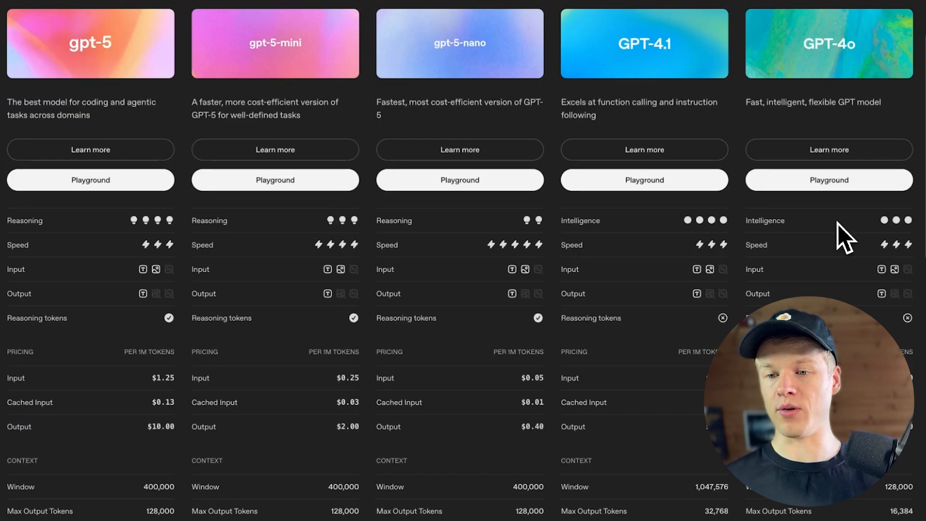
# Scroll the Compare models page through Pricing and Context down to the Endpoints section
pyautogui.scroll(-3)
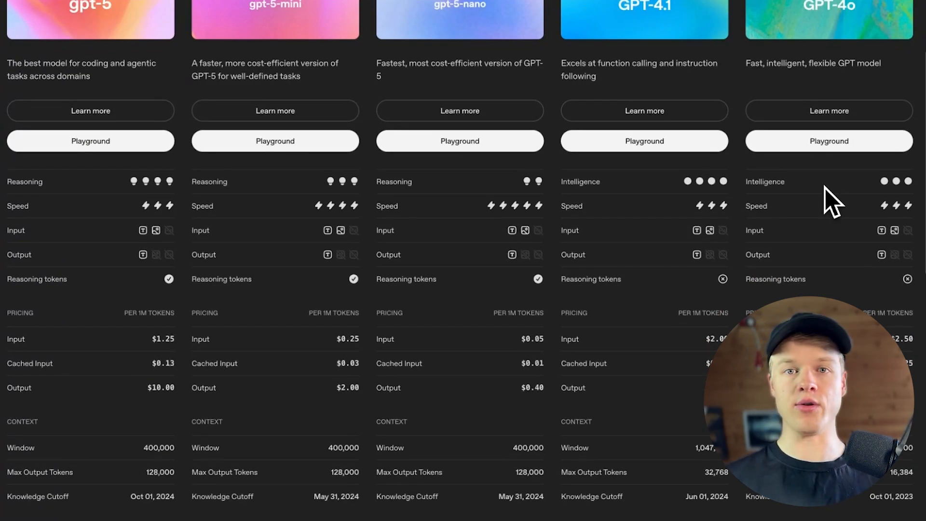
pyautogui.moveTo(845, 95)
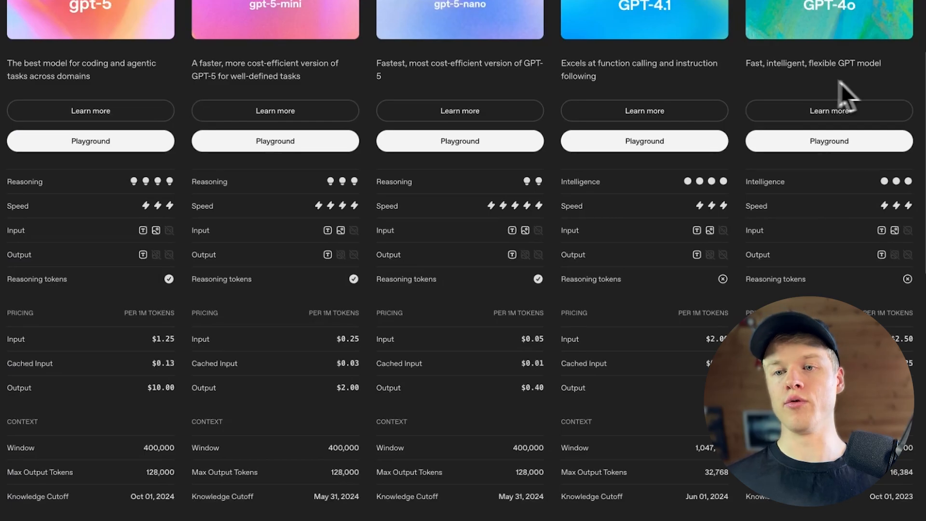
pyautogui.moveTo(842, 124)
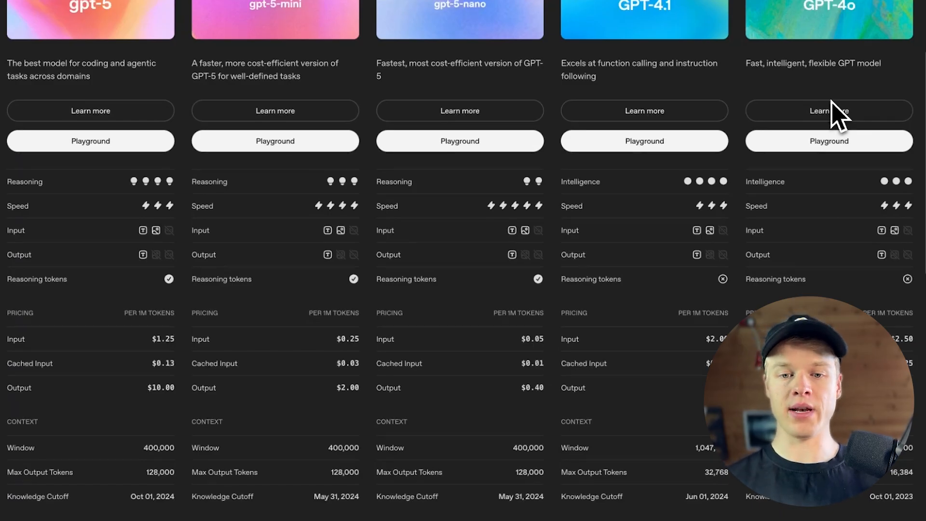
pyautogui.moveTo(866, 77)
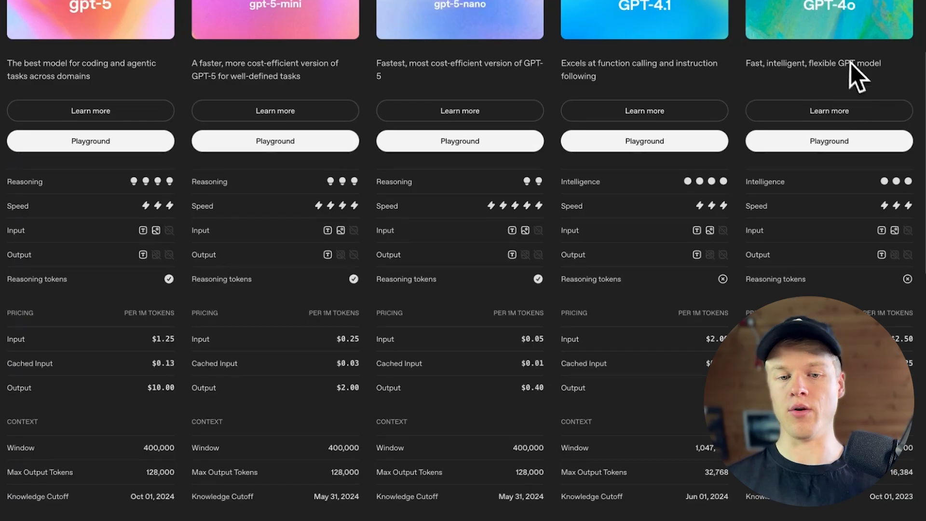
pyautogui.moveTo(632, 213)
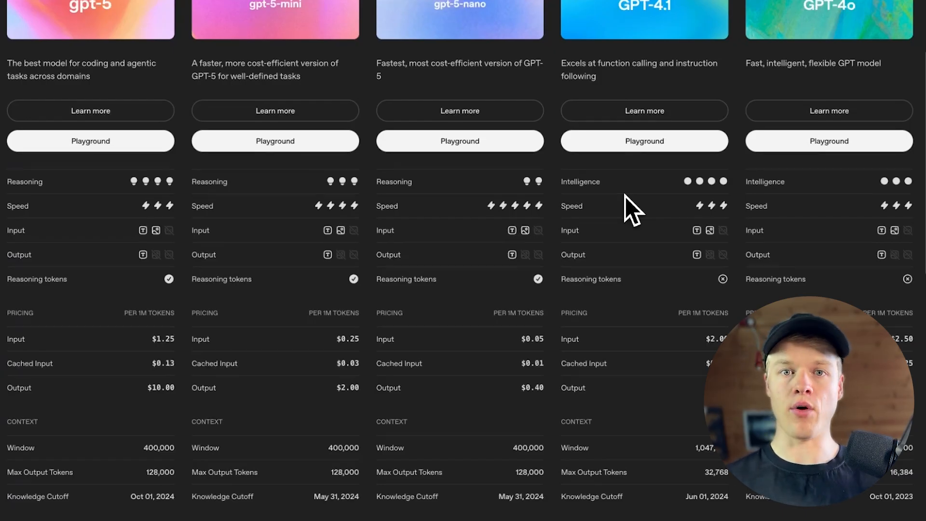
pyautogui.moveTo(337, 231)
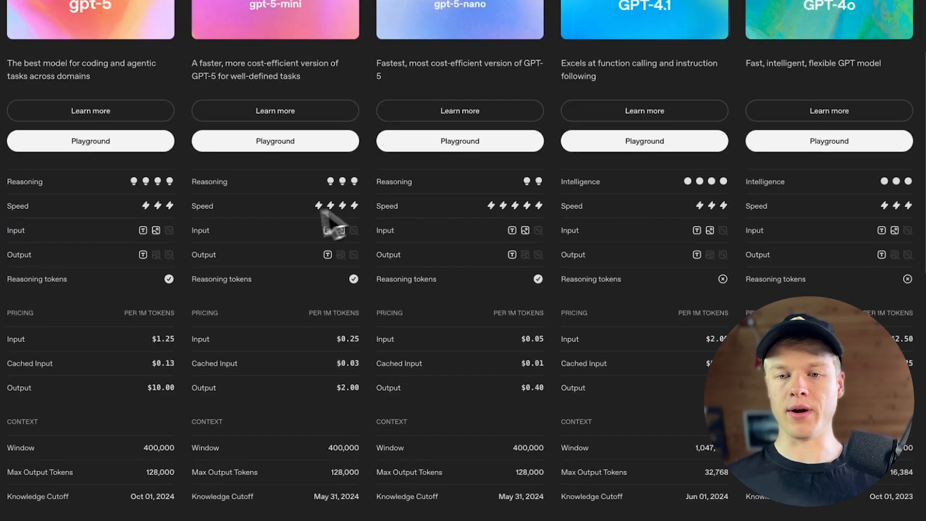
pyautogui.moveTo(407, 207)
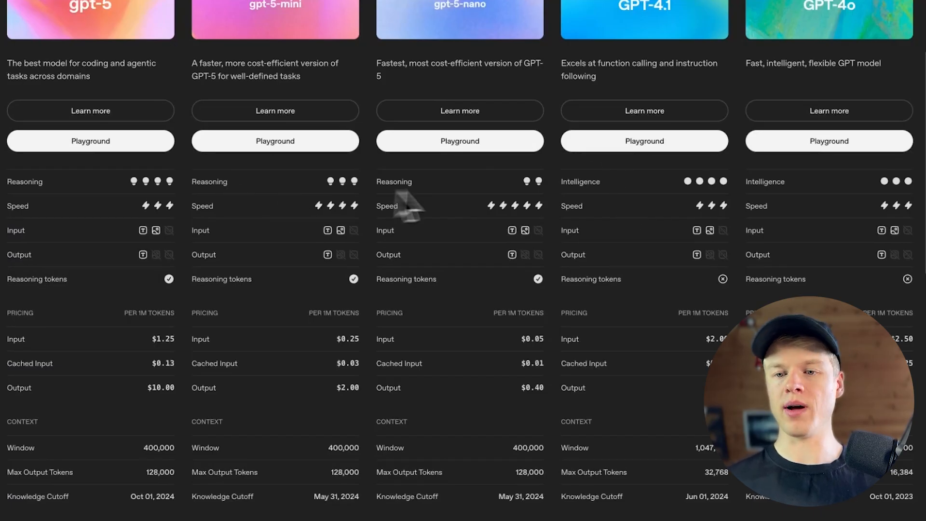
pyautogui.moveTo(476, 112)
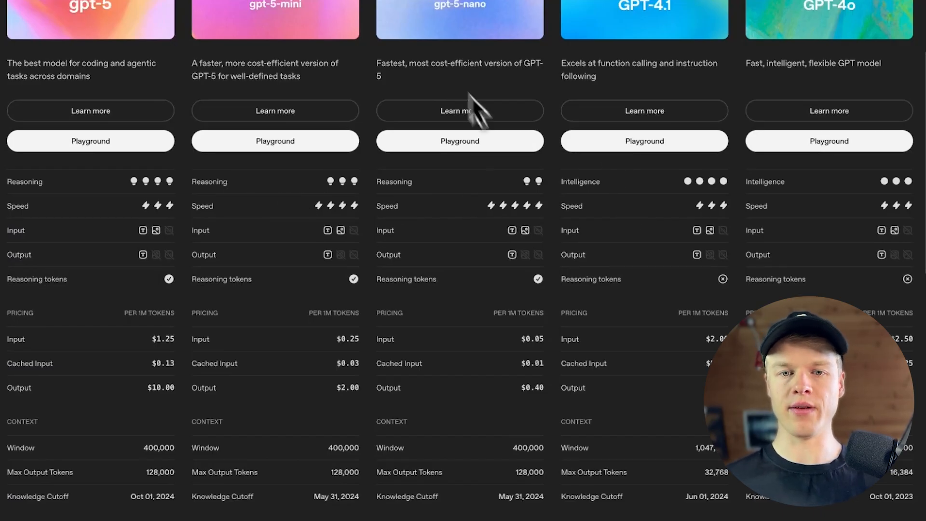
pyautogui.moveTo(484, 207)
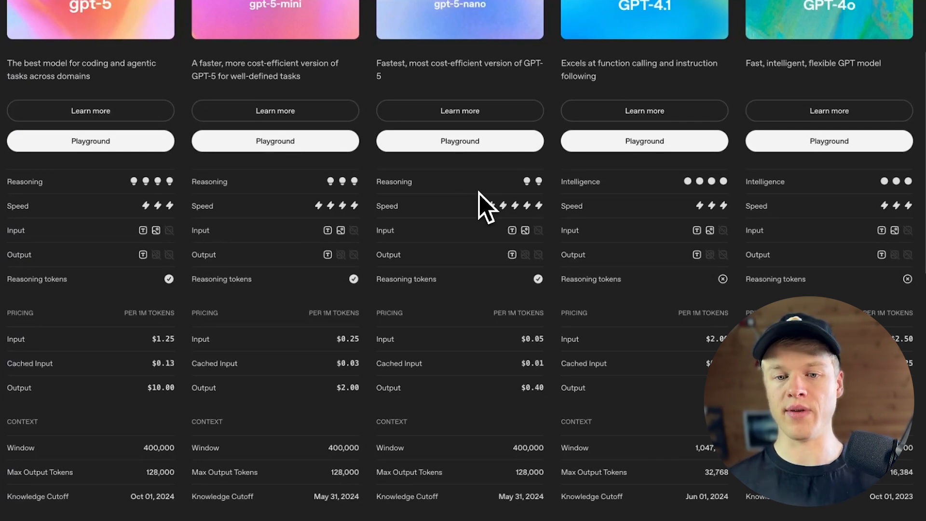
pyautogui.moveTo(496, 254)
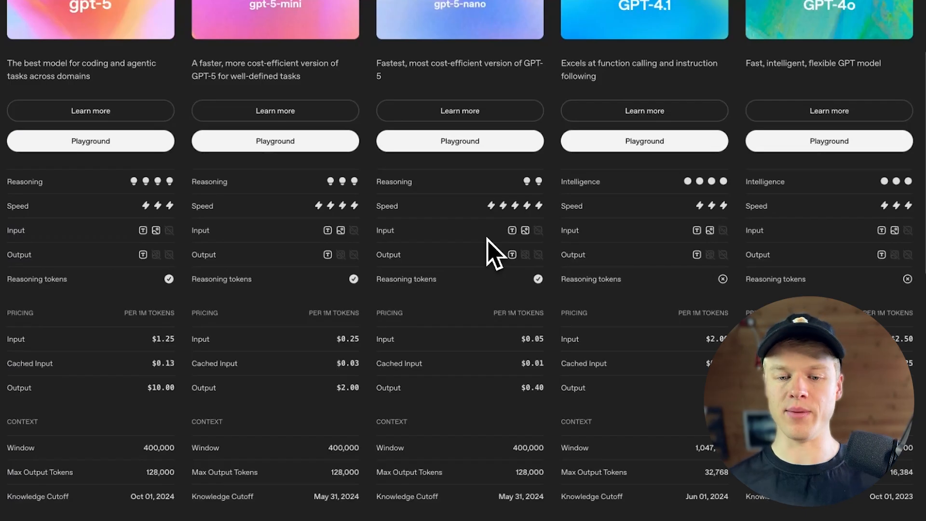
pyautogui.scroll(-3)
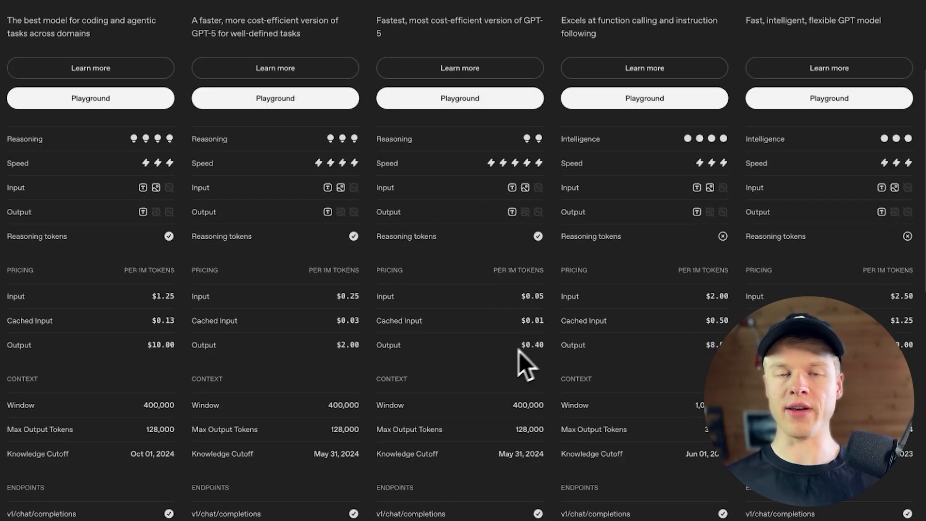
pyautogui.moveTo(525, 378)
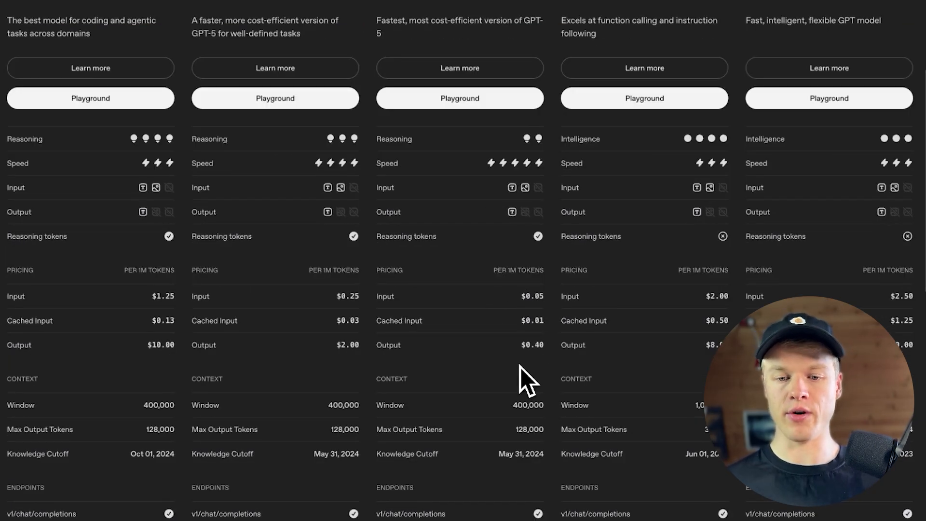
pyautogui.moveTo(534, 364)
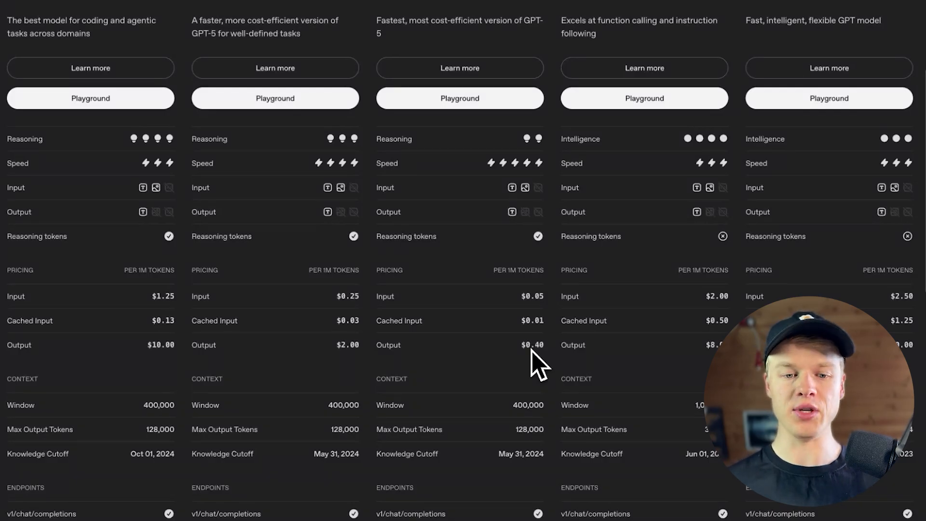
pyautogui.moveTo(162, 361)
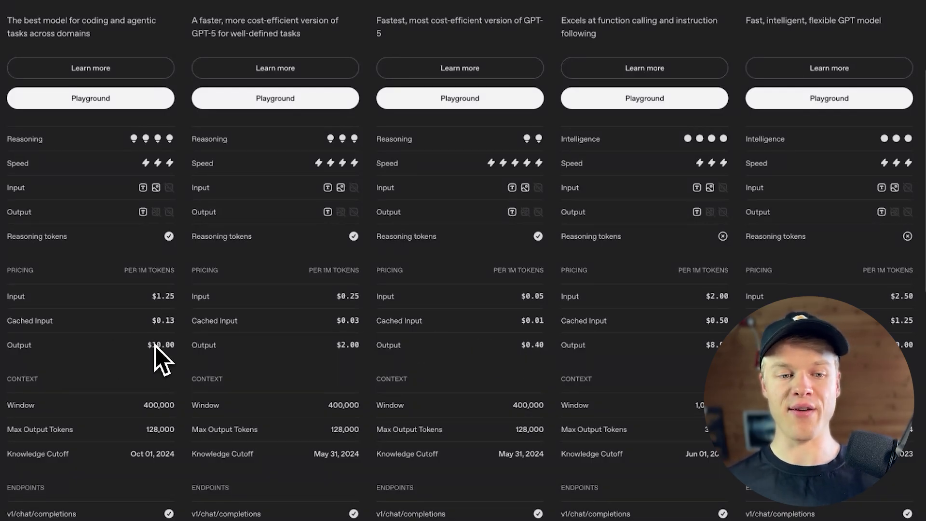
pyautogui.moveTo(161, 340)
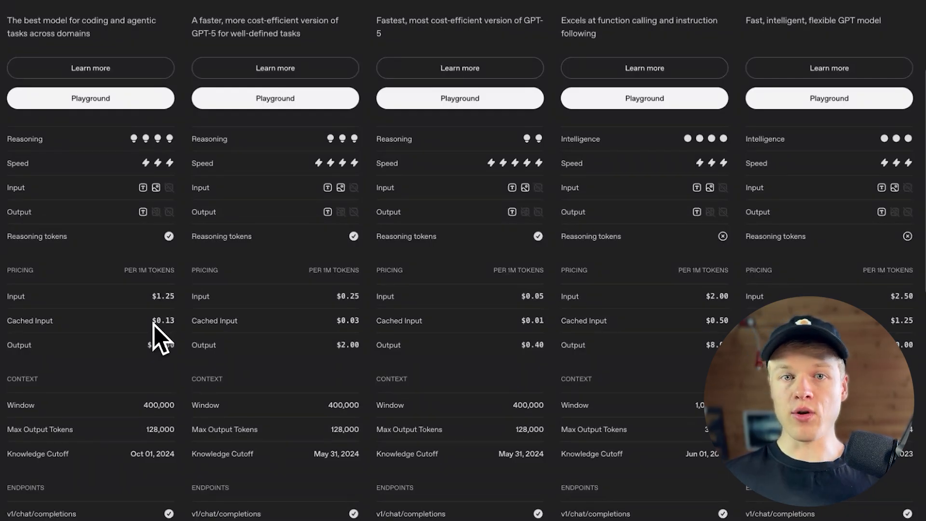
pyautogui.moveTo(561, 319)
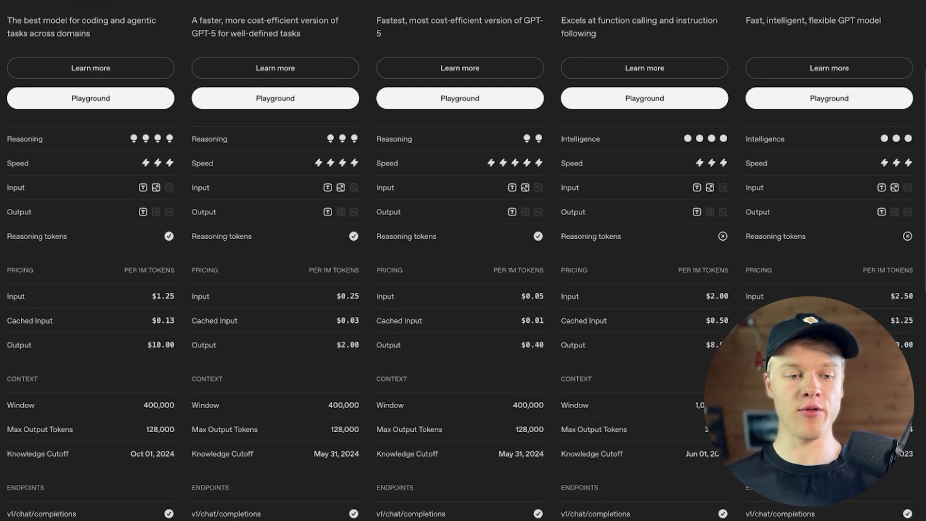
pyautogui.moveTo(113, 375)
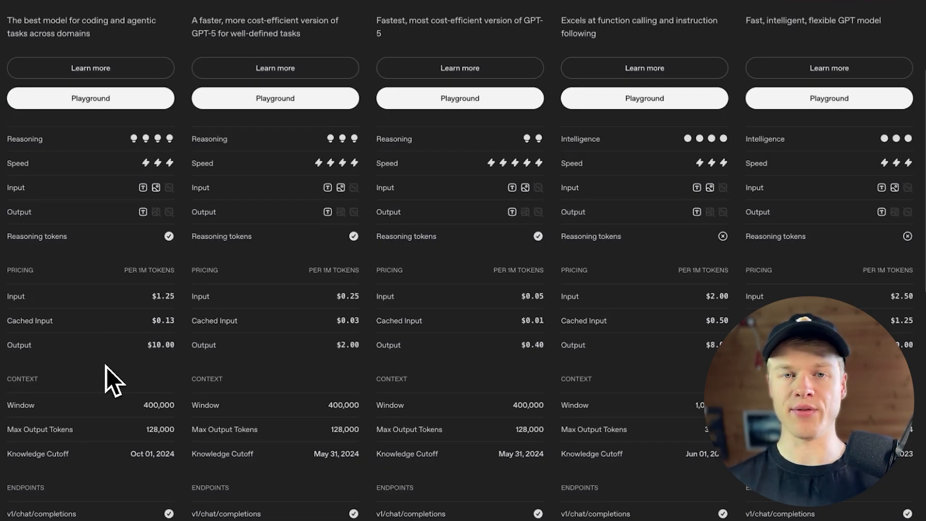
pyautogui.moveTo(313, 233)
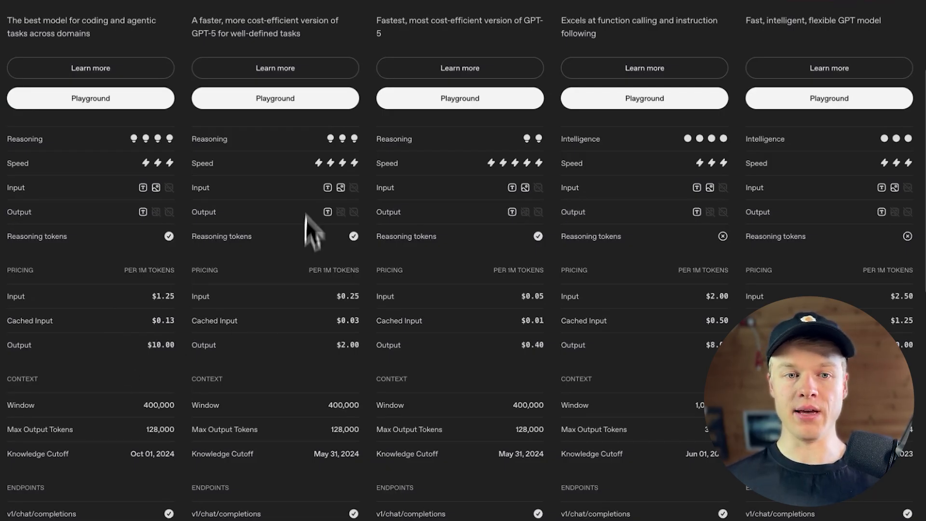
pyautogui.scroll(-3)
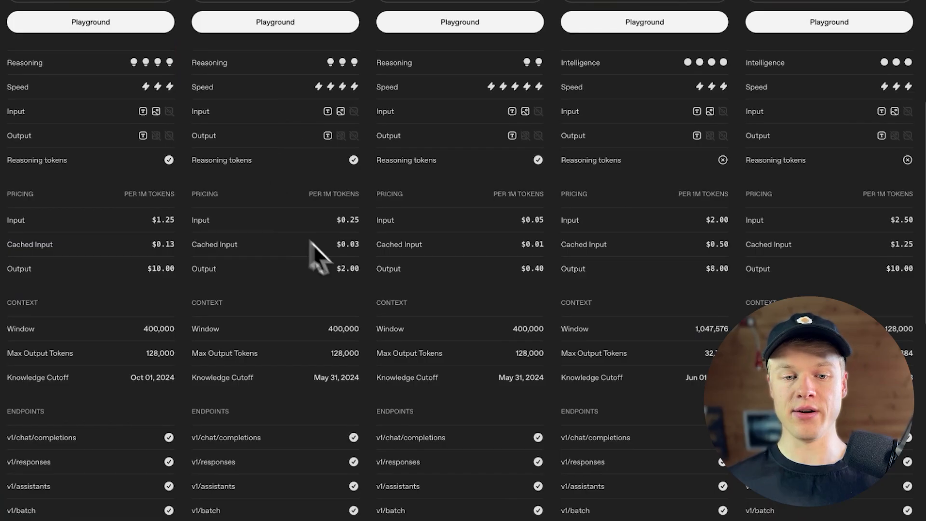
pyautogui.moveTo(350, 281)
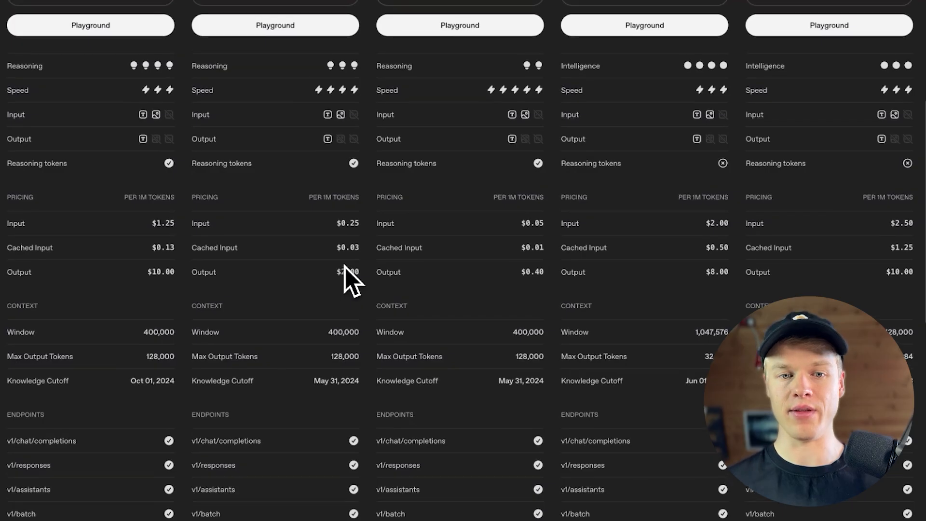
pyautogui.scroll(3)
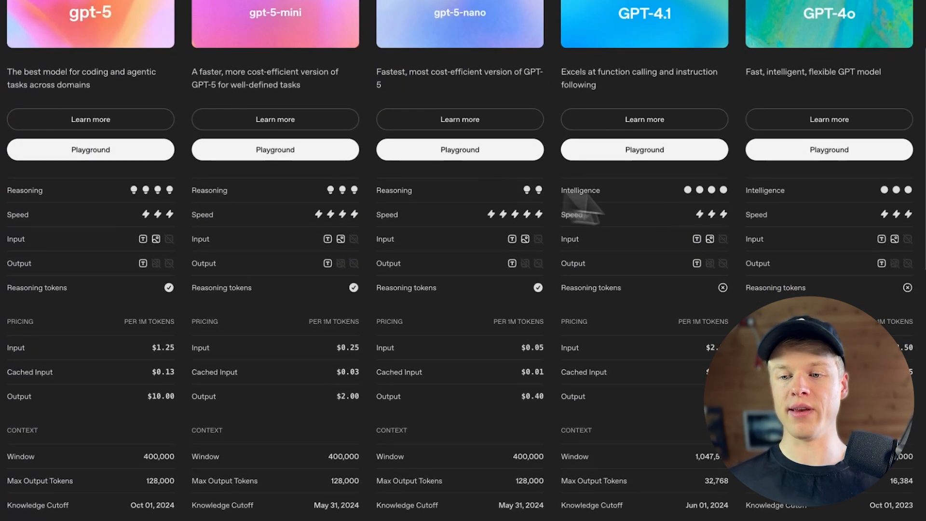
pyautogui.moveTo(837, 237)
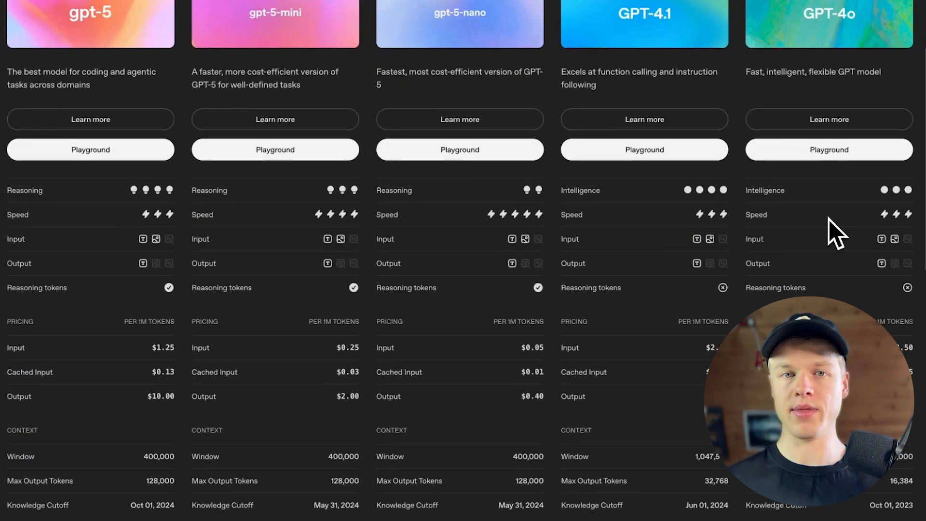
pyautogui.moveTo(709, 204)
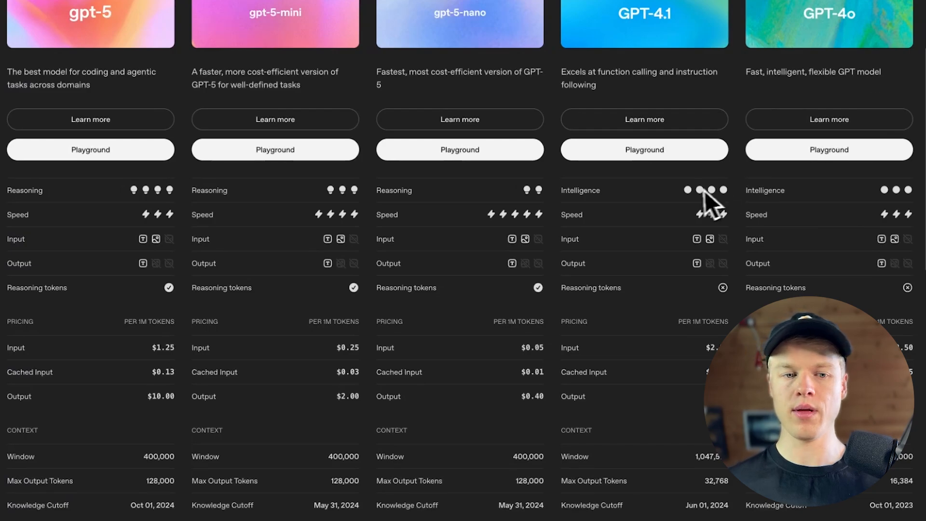
pyautogui.moveTo(316, 248)
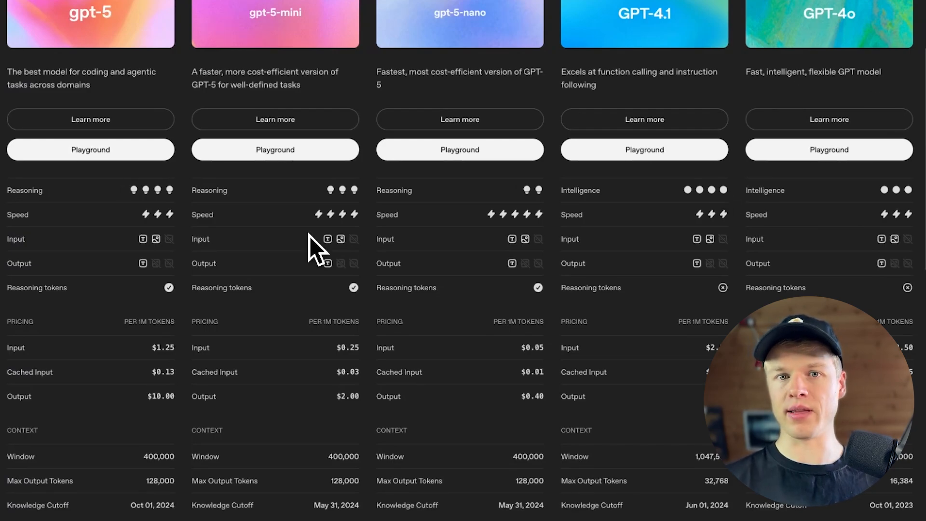
pyautogui.moveTo(242, 204)
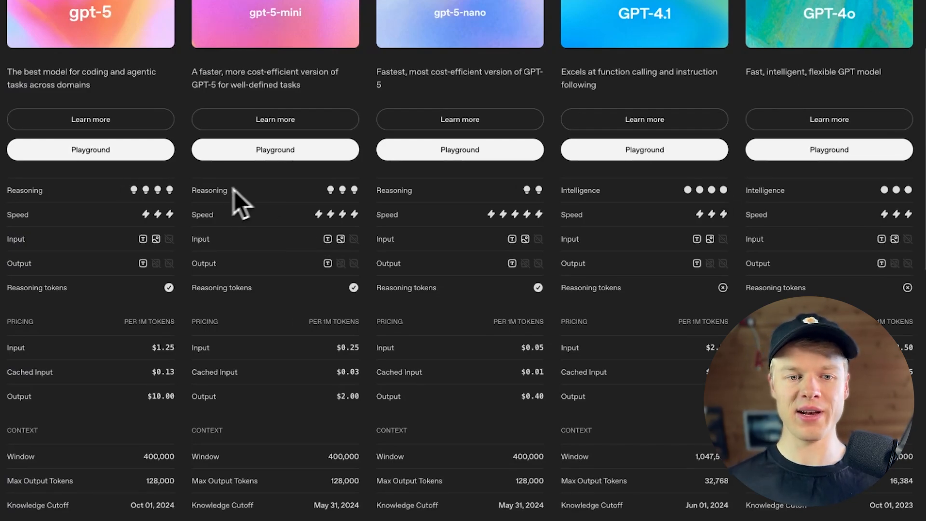
pyautogui.moveTo(803, 227)
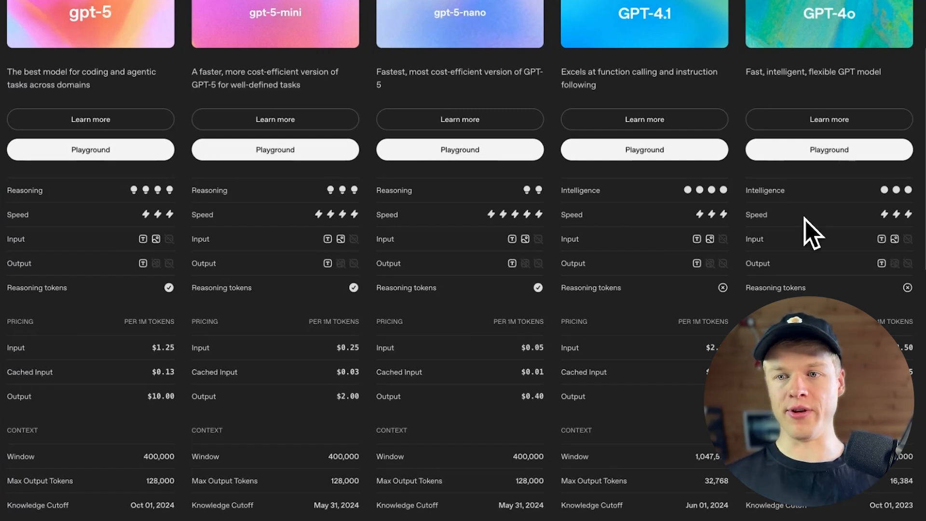
pyautogui.moveTo(437, 77)
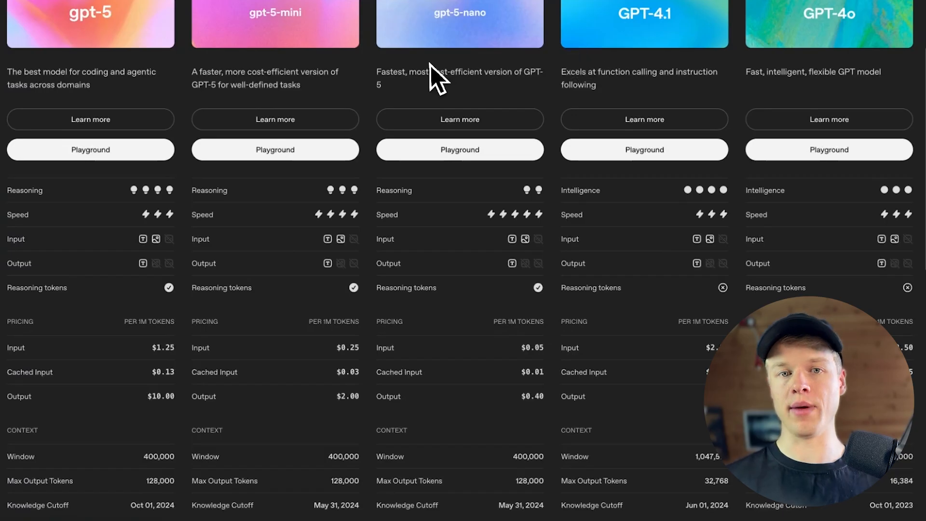
pyautogui.moveTo(269, 77)
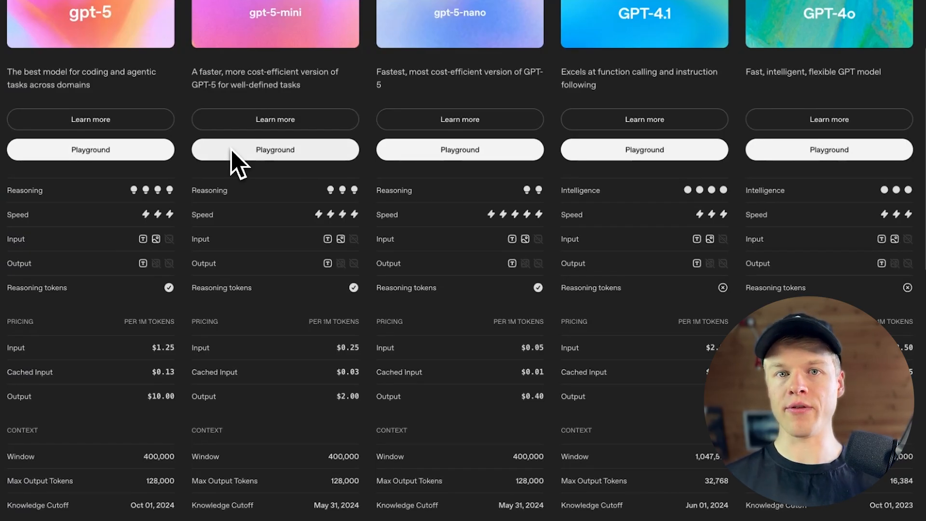
pyautogui.moveTo(230, 174)
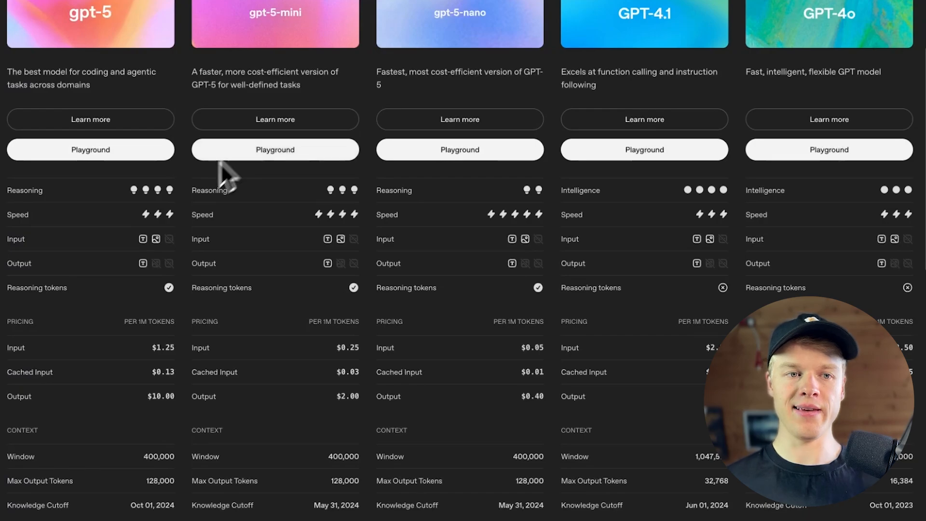
pyautogui.moveTo(229, 206)
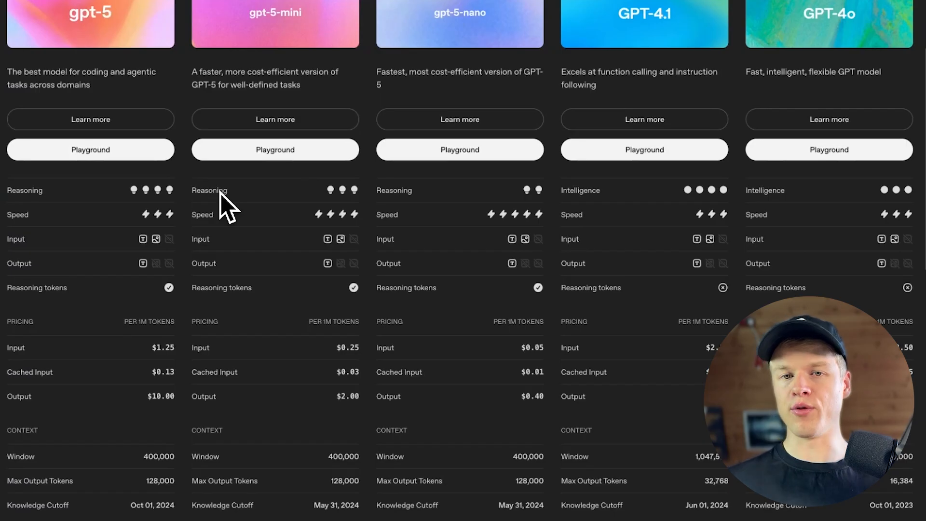
pyautogui.moveTo(555, 198)
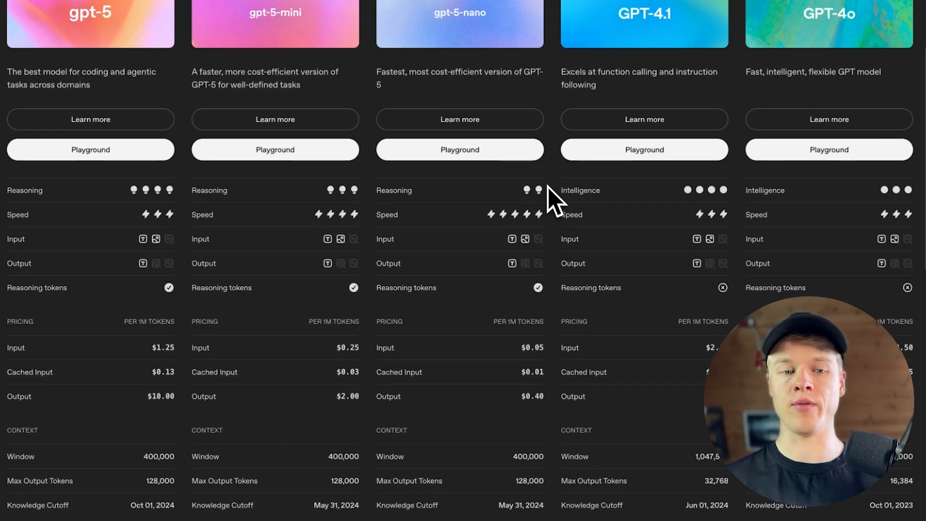
pyautogui.moveTo(171, 378)
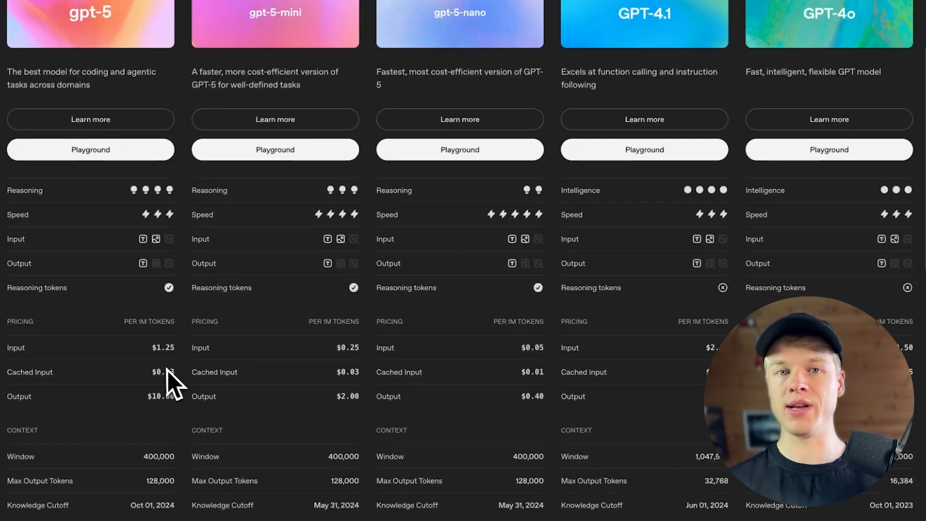
pyautogui.moveTo(230, 313)
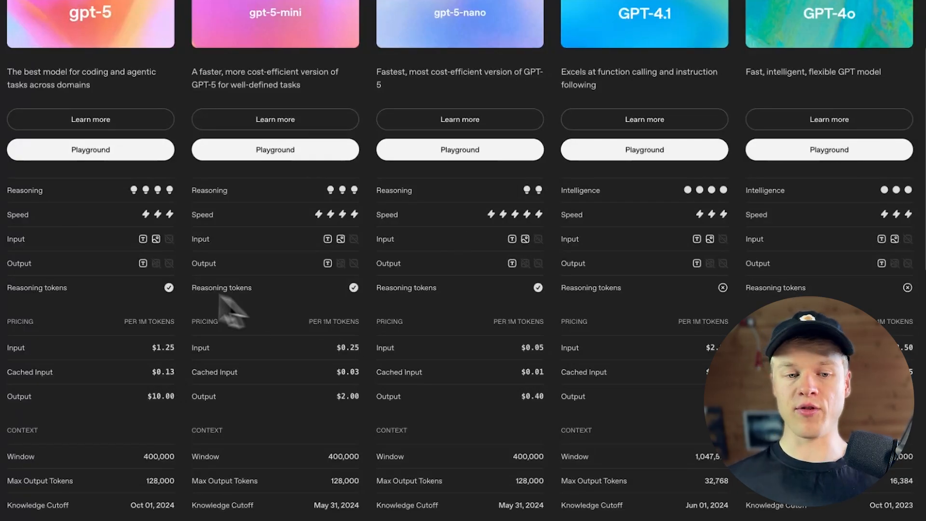
pyautogui.moveTo(502, 56)
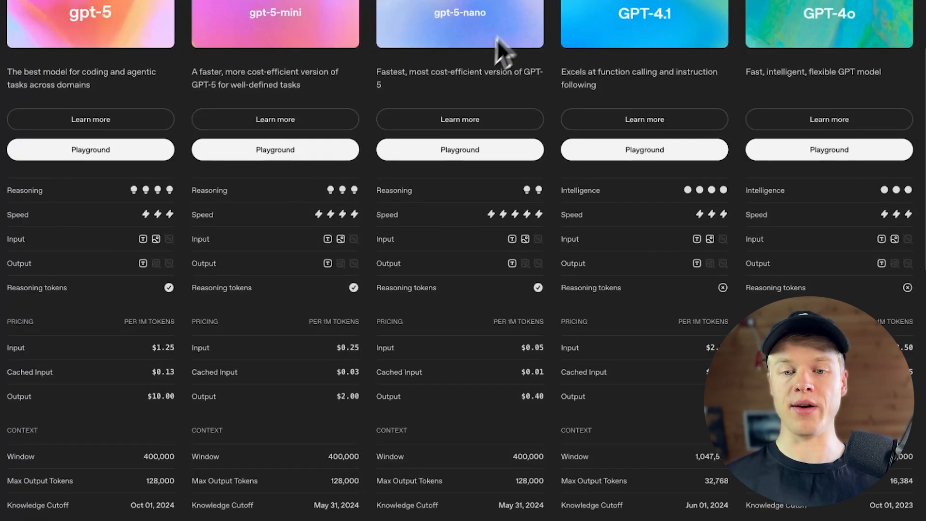
pyautogui.moveTo(530, 231)
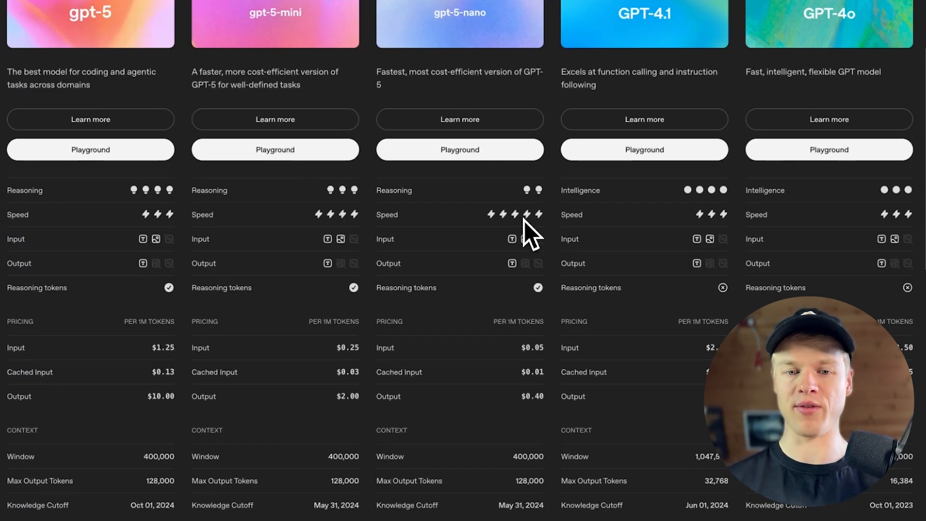
pyautogui.scroll(3)
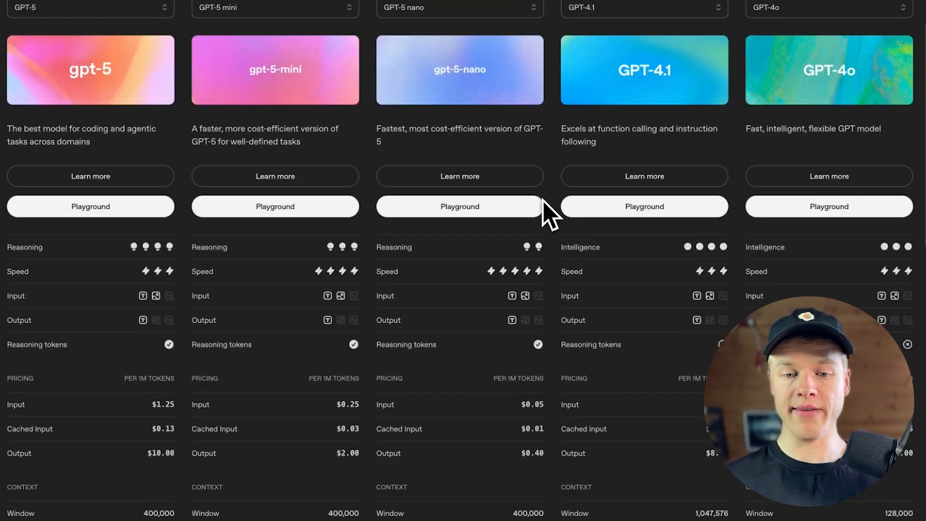
pyautogui.moveTo(482, 384)
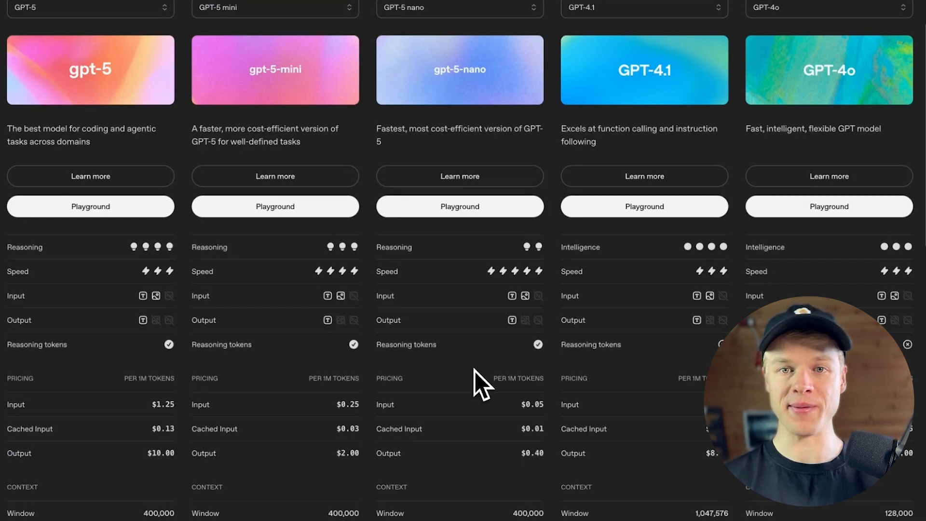
pyautogui.scroll(3)
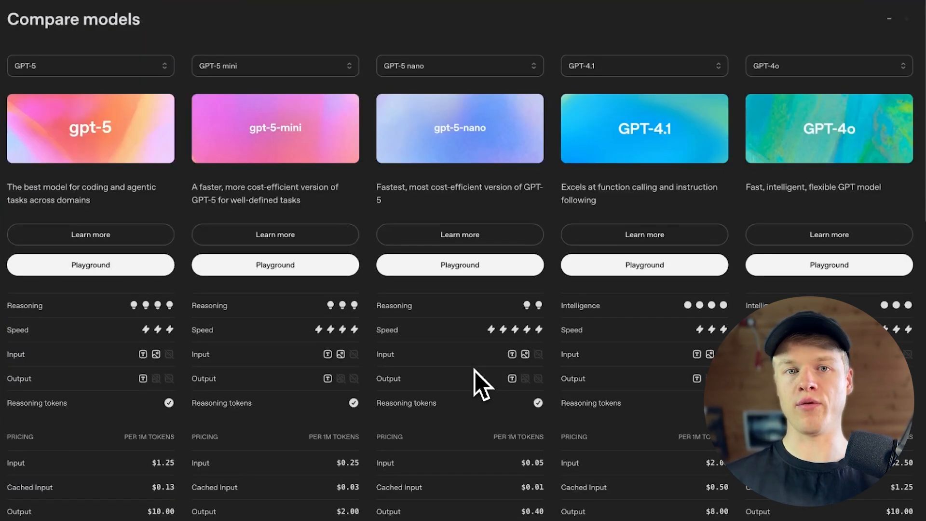
pyautogui.scroll(-3)
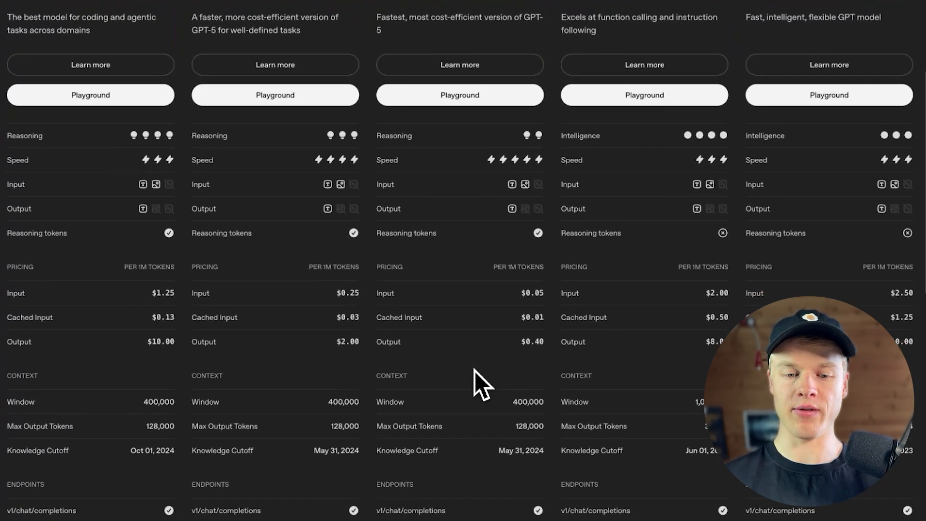
pyautogui.scroll(-3)
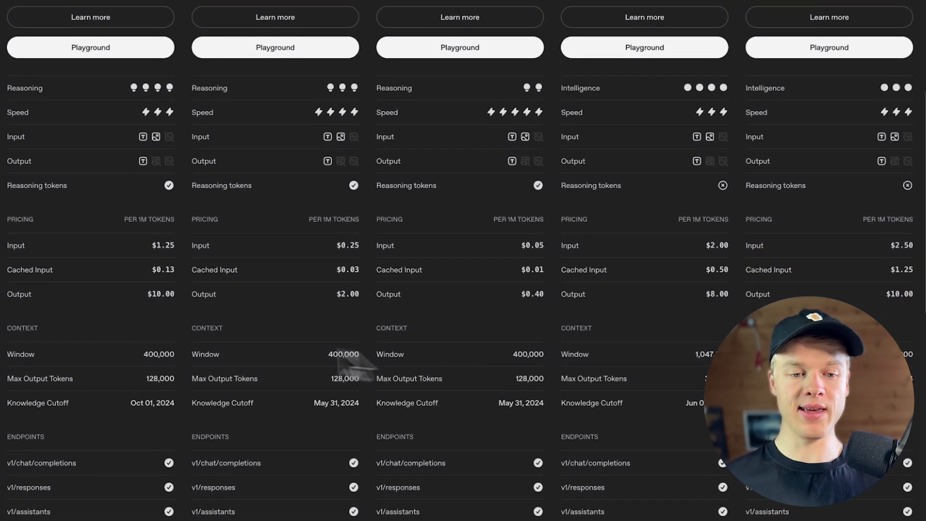
pyautogui.moveTo(221, 360)
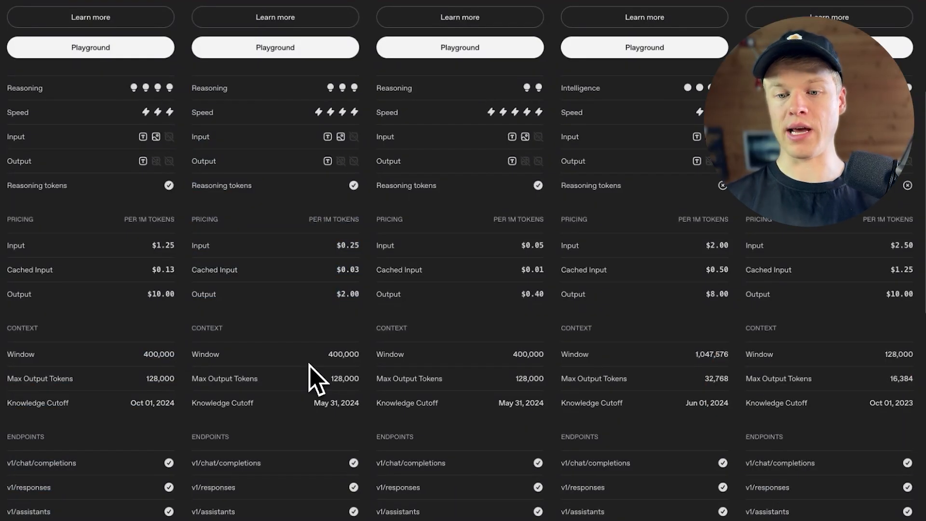
pyautogui.moveTo(709, 372)
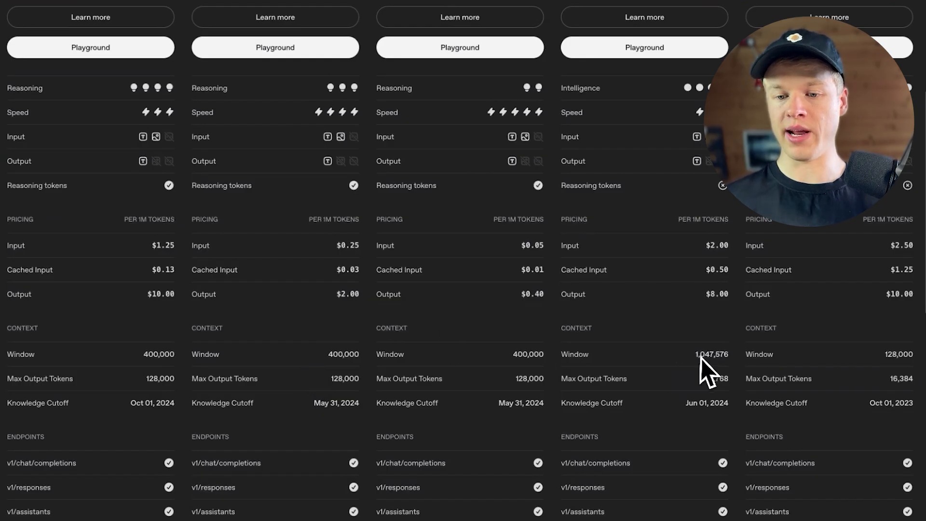
pyautogui.moveTo(839, 369)
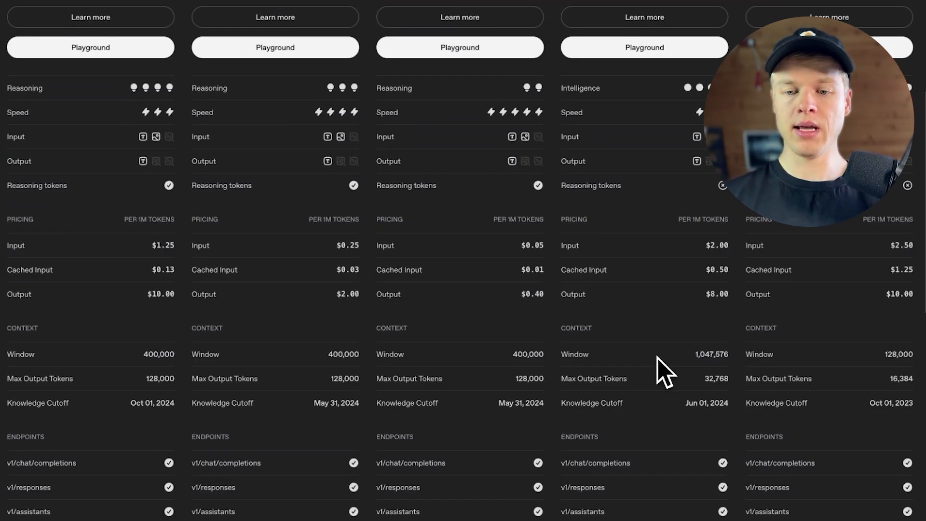
pyautogui.moveTo(641, 372)
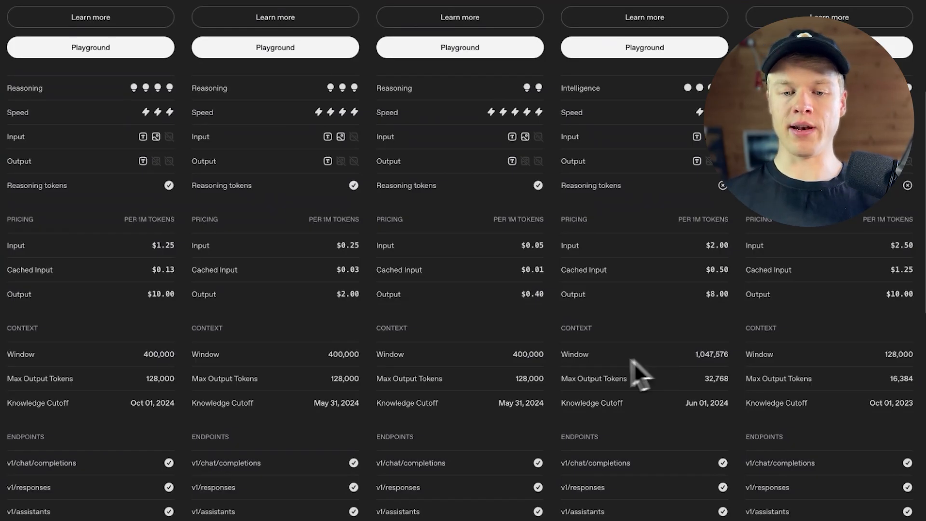
pyautogui.moveTo(544, 379)
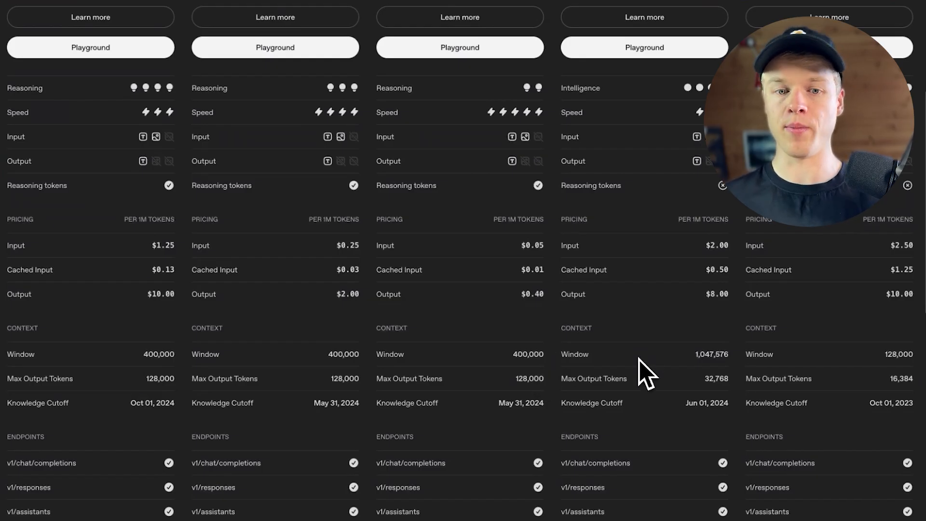
pyautogui.moveTo(384, 366)
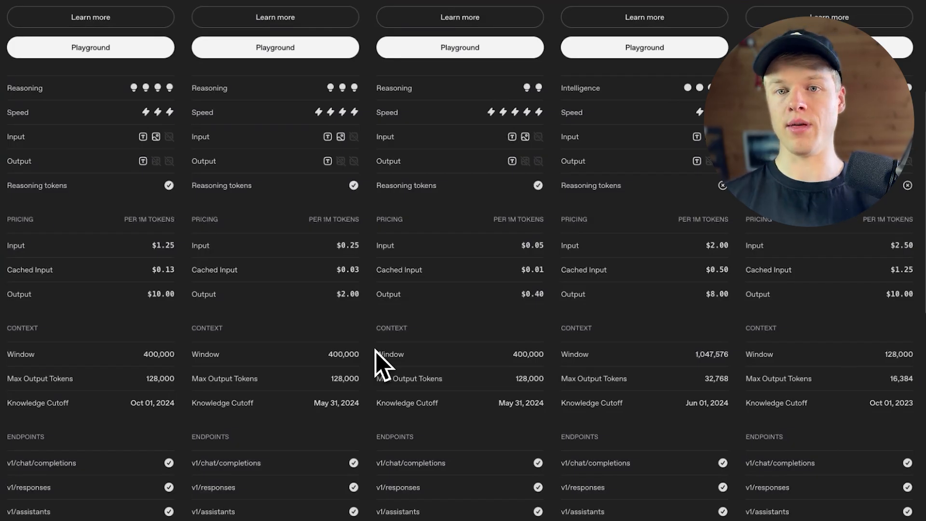
pyautogui.moveTo(679, 381)
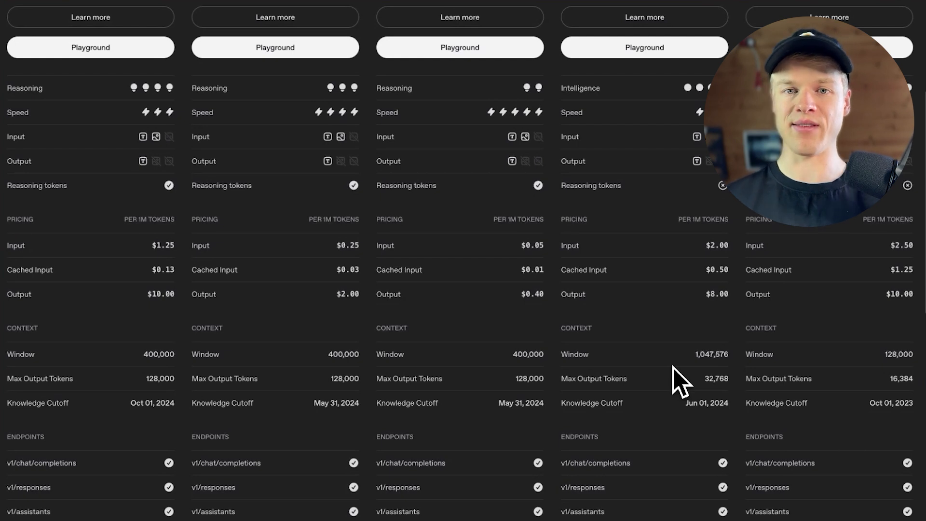
pyautogui.moveTo(345, 354)
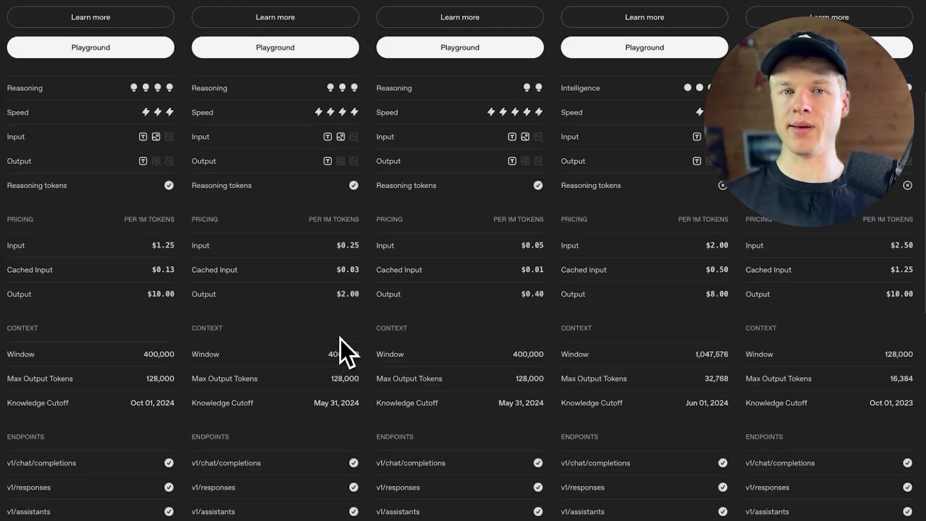
pyautogui.scroll(-3)
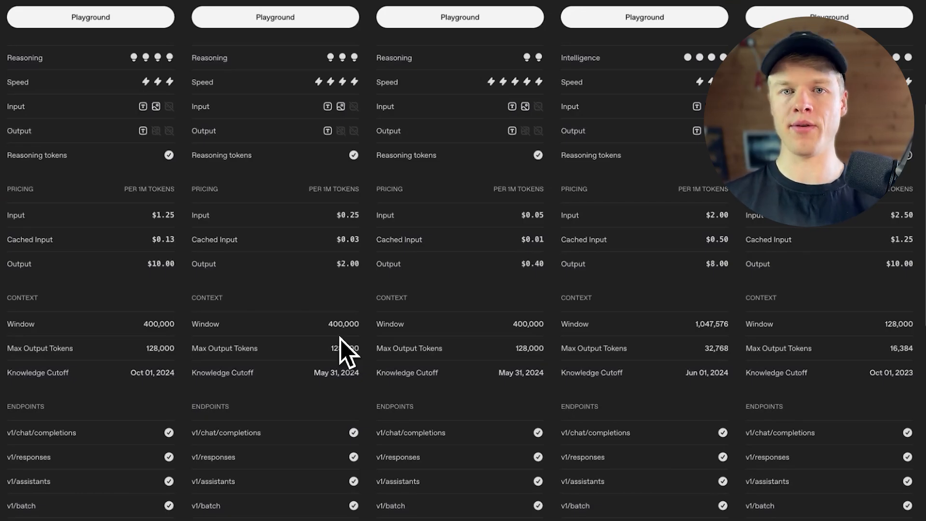
pyautogui.scroll(-3)
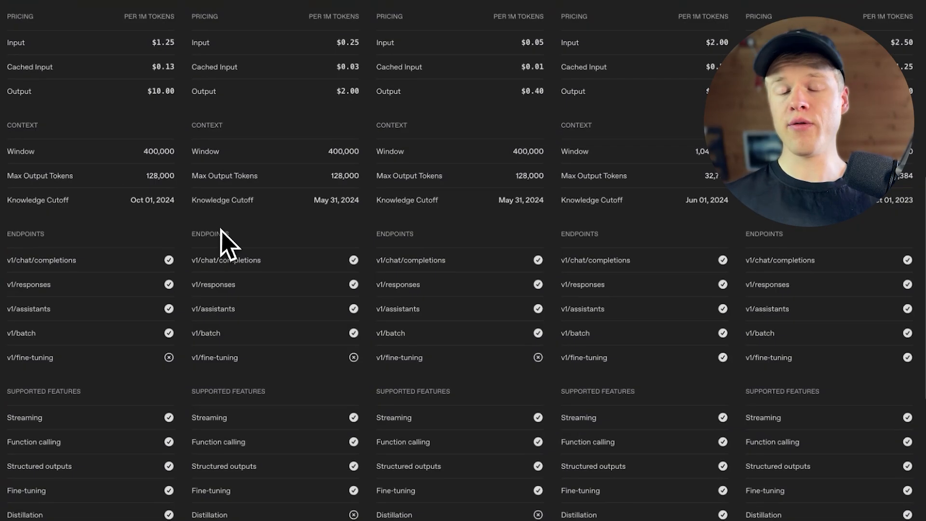
pyautogui.scroll(-3)
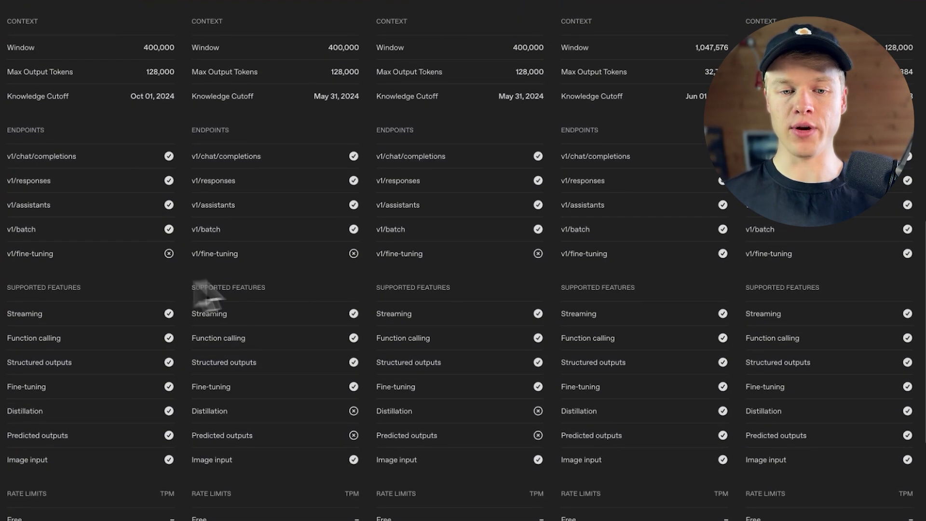
pyautogui.moveTo(363, 274)
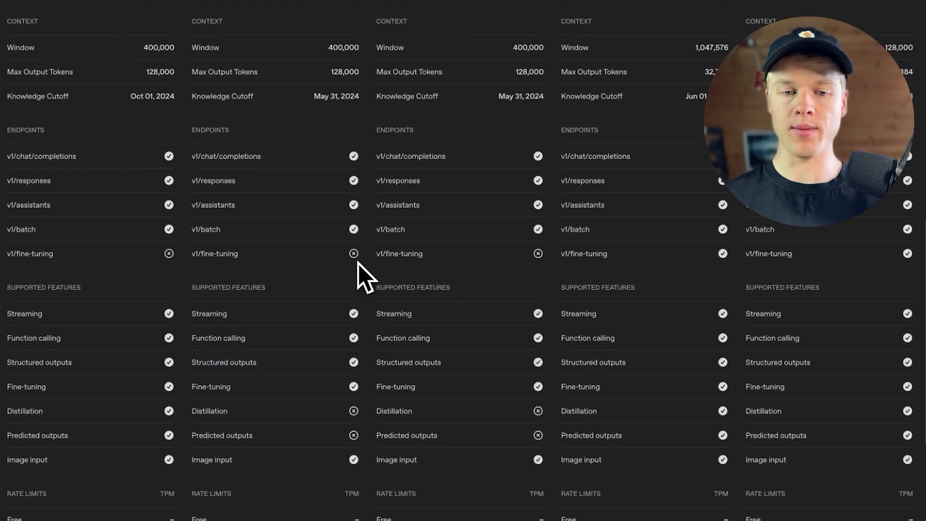
pyautogui.moveTo(171, 257)
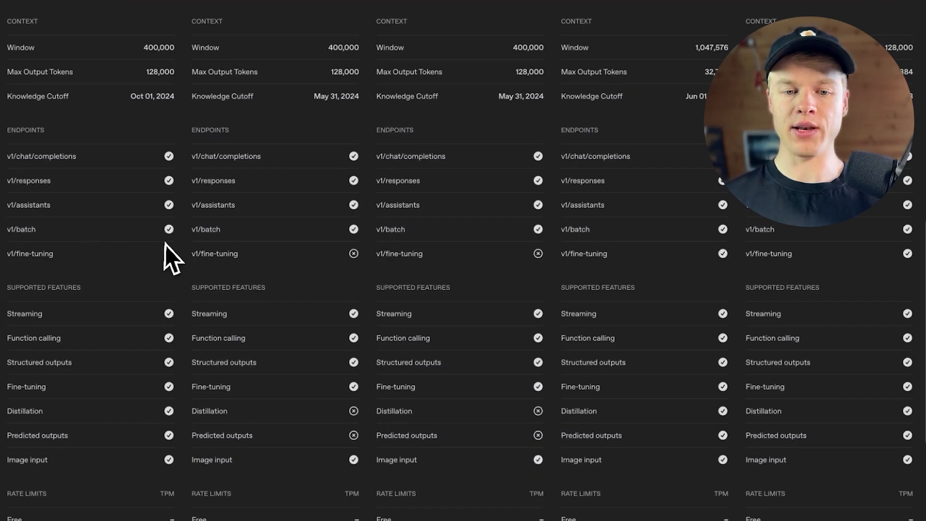
pyautogui.moveTo(517, 290)
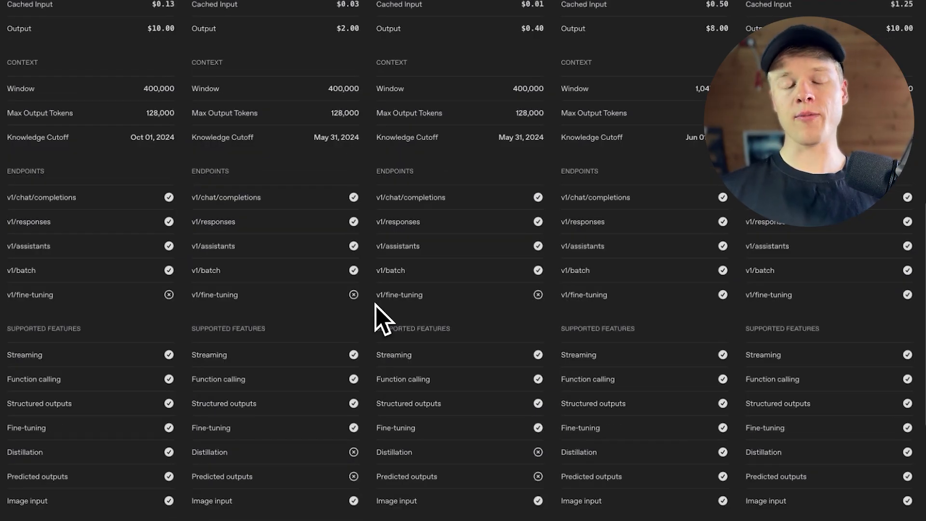
pyautogui.scroll(-3)
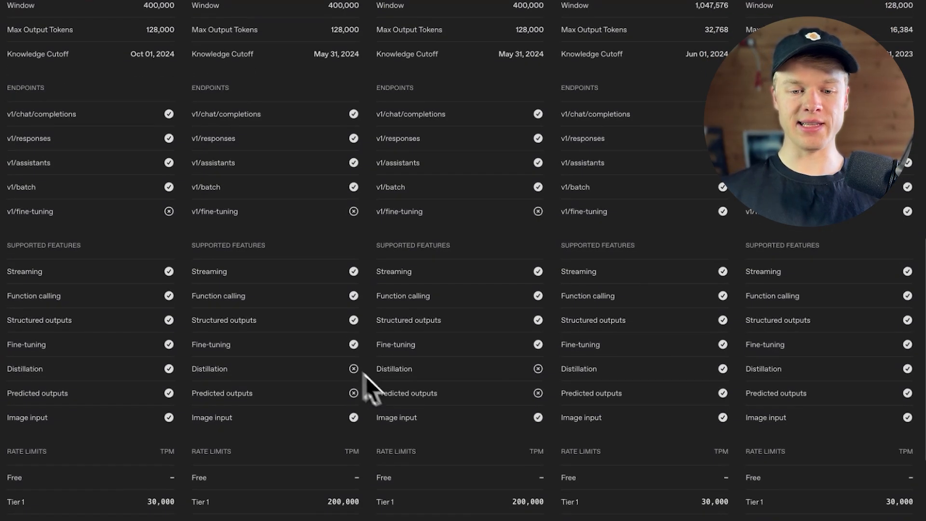
pyautogui.moveTo(407, 395)
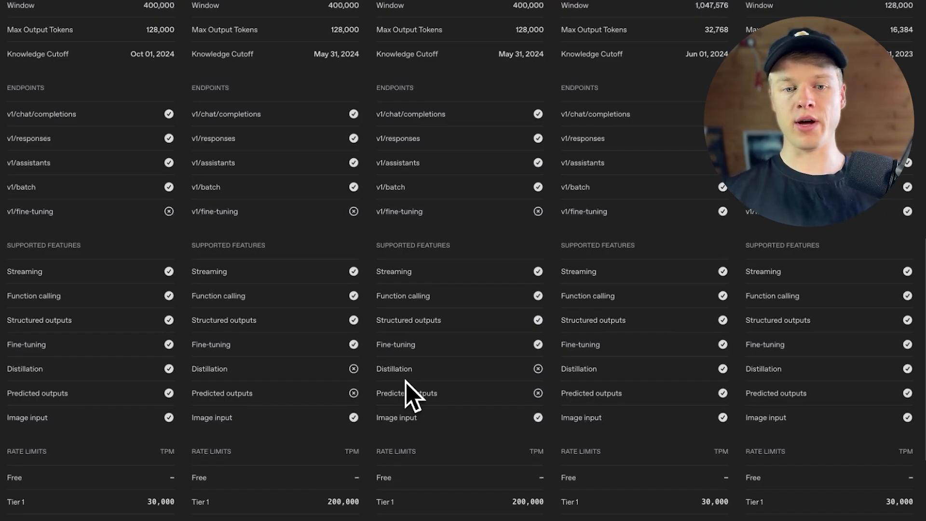
pyautogui.moveTo(206, 379)
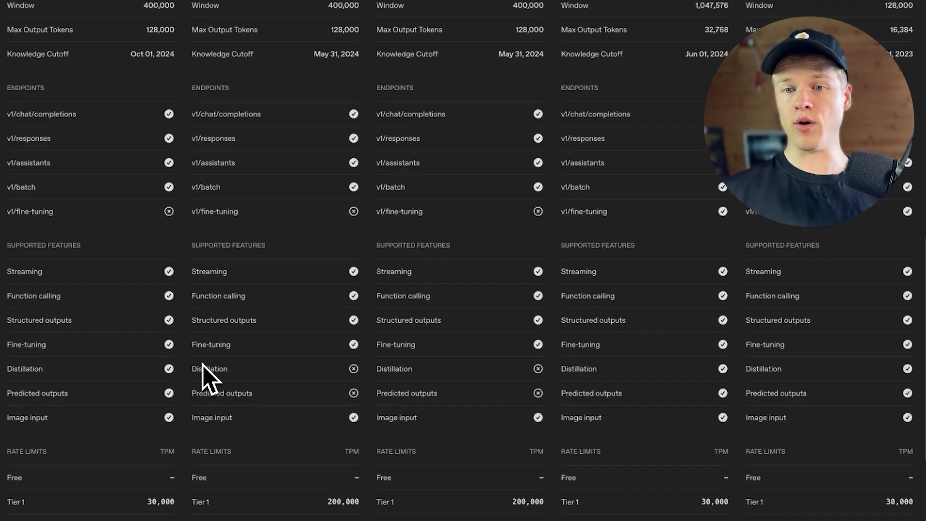
pyautogui.moveTo(712, 287)
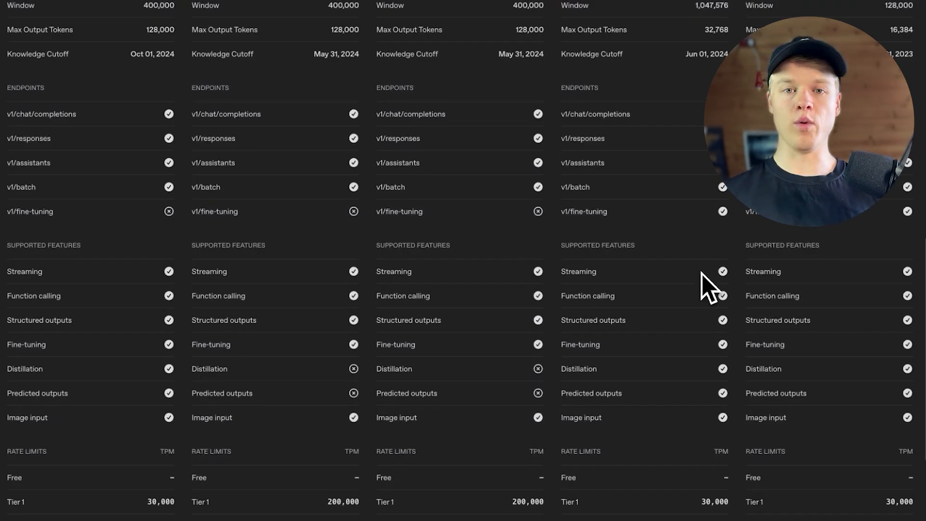
pyautogui.moveTo(446, 331)
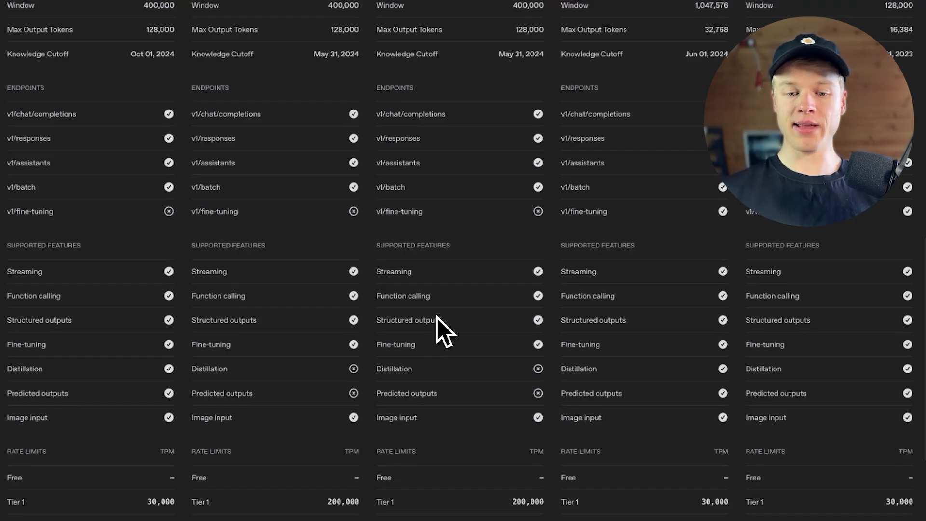
pyautogui.moveTo(405, 422)
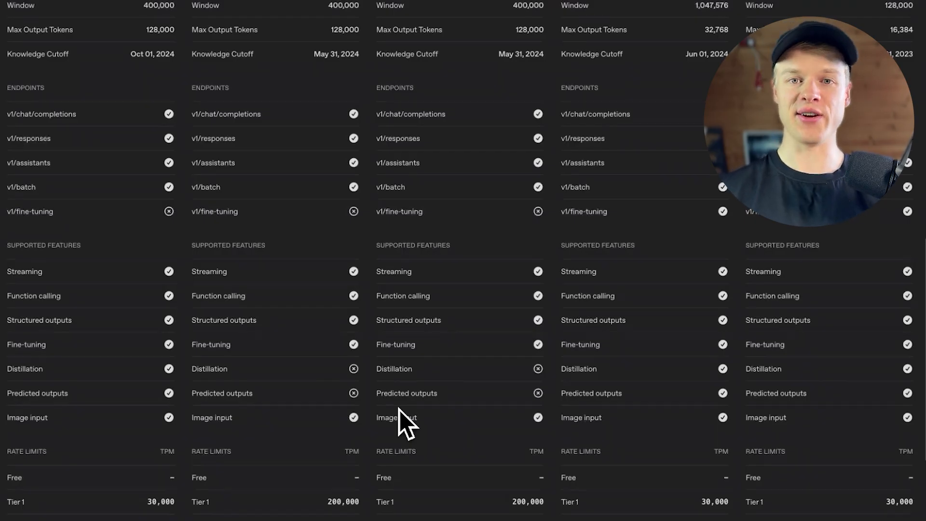
pyautogui.scroll(3)
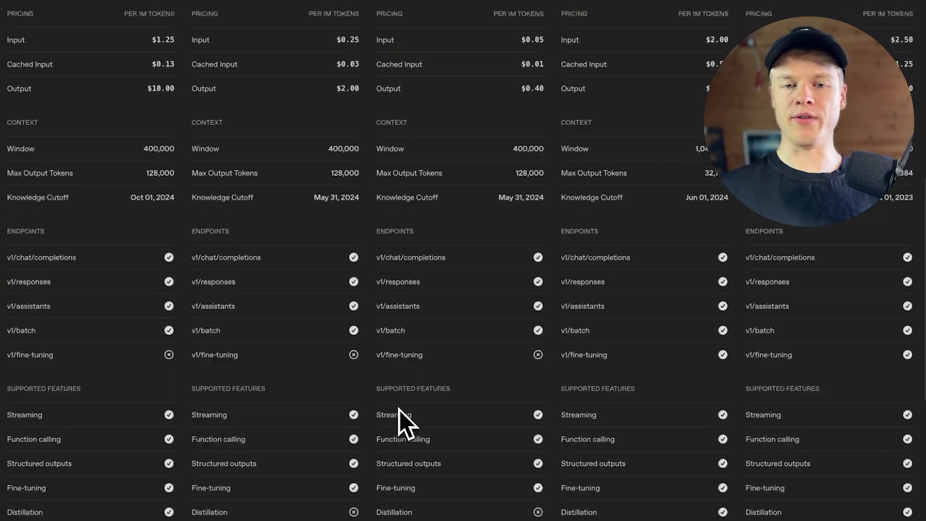
pyautogui.scroll(3)
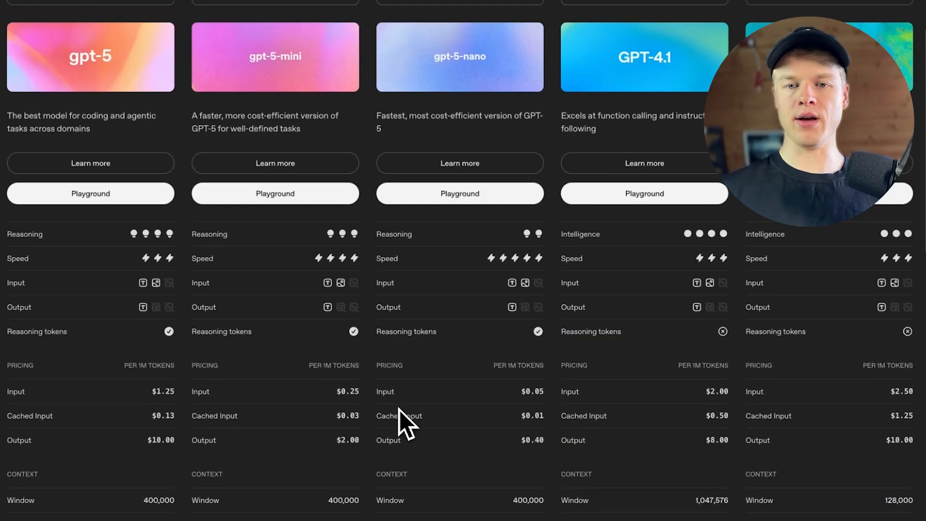
pyautogui.scroll(3)
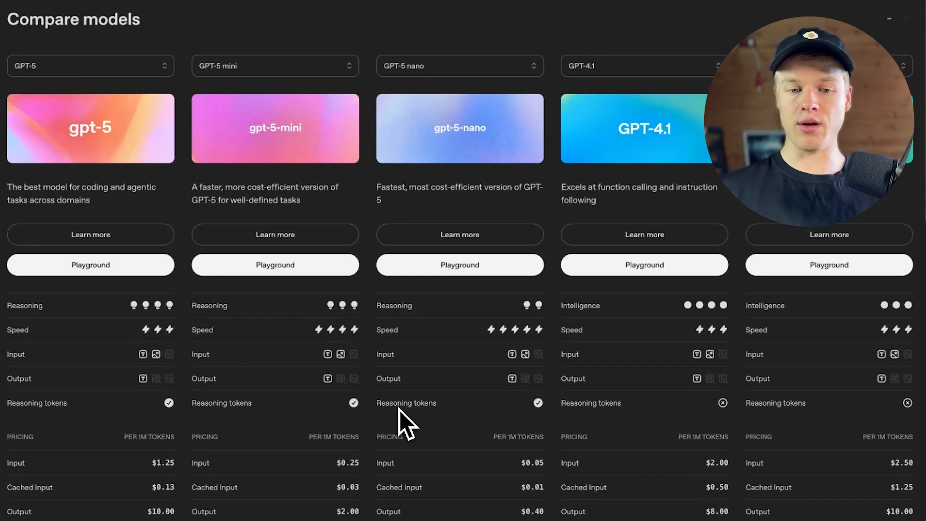
pyautogui.scroll(-3)
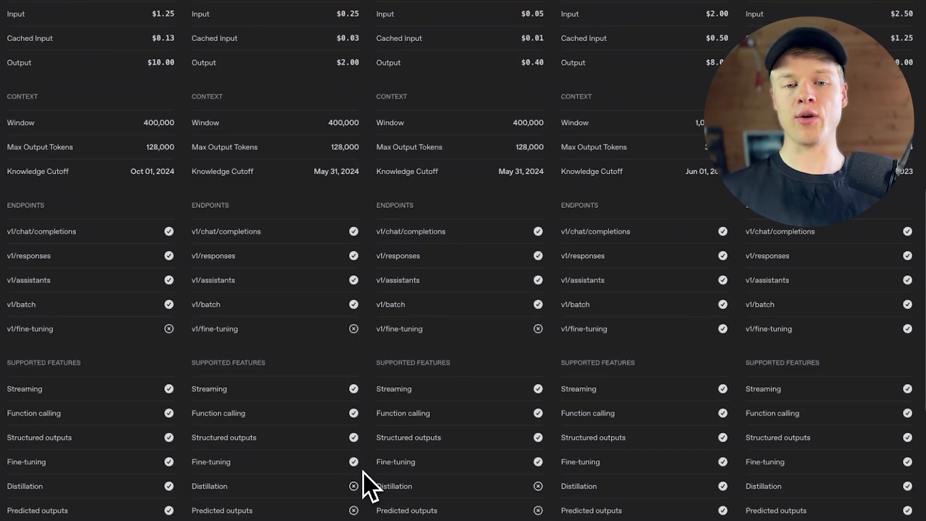
pyautogui.scroll(3)
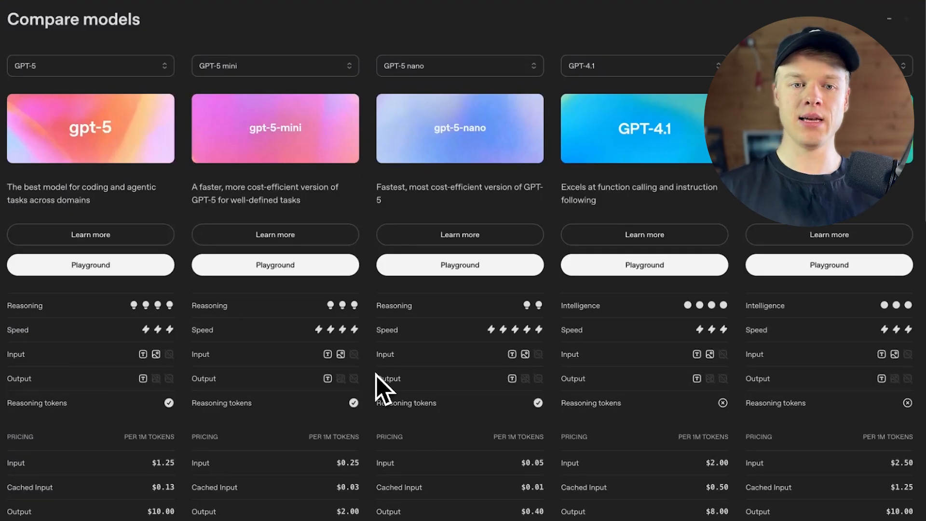
pyautogui.moveTo(284, 150)
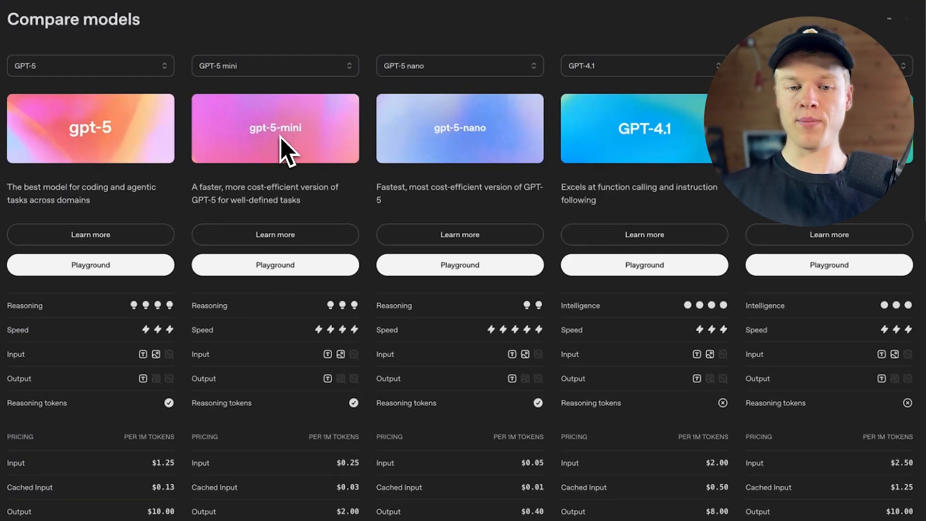
pyautogui.moveTo(269, 325)
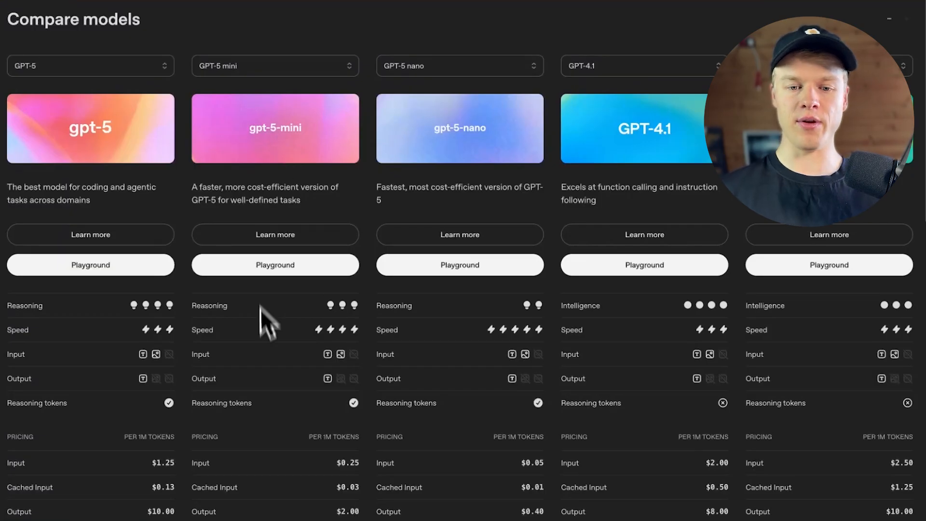
pyautogui.scroll(-3)
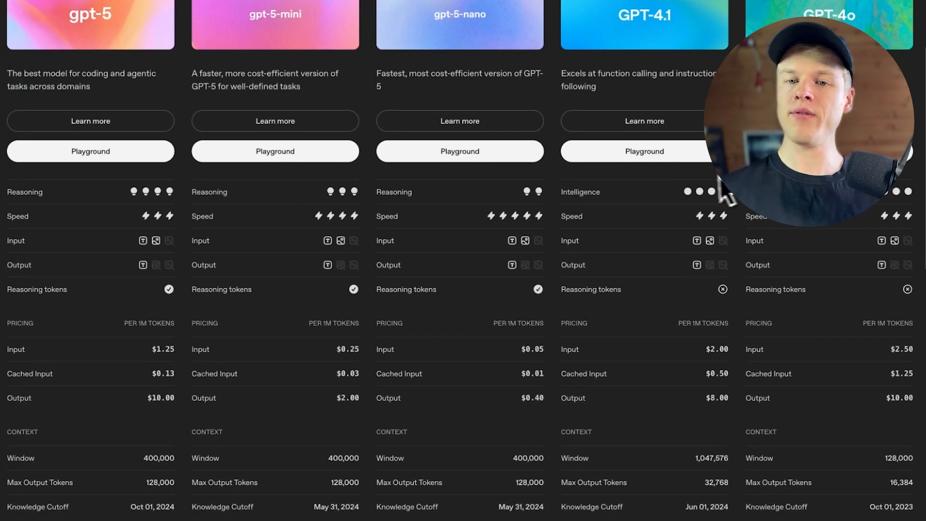
pyautogui.moveTo(682, 203)
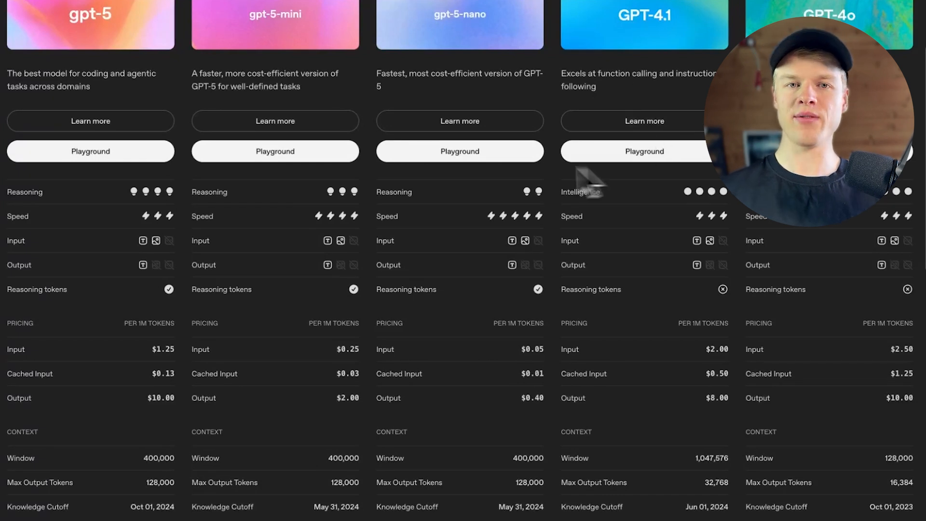
pyautogui.moveTo(300, 207)
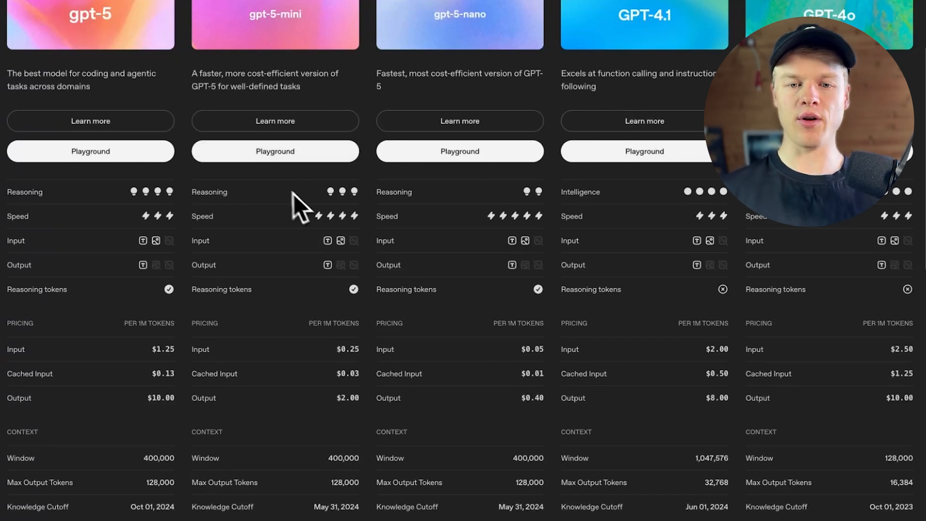
pyautogui.moveTo(452, 209)
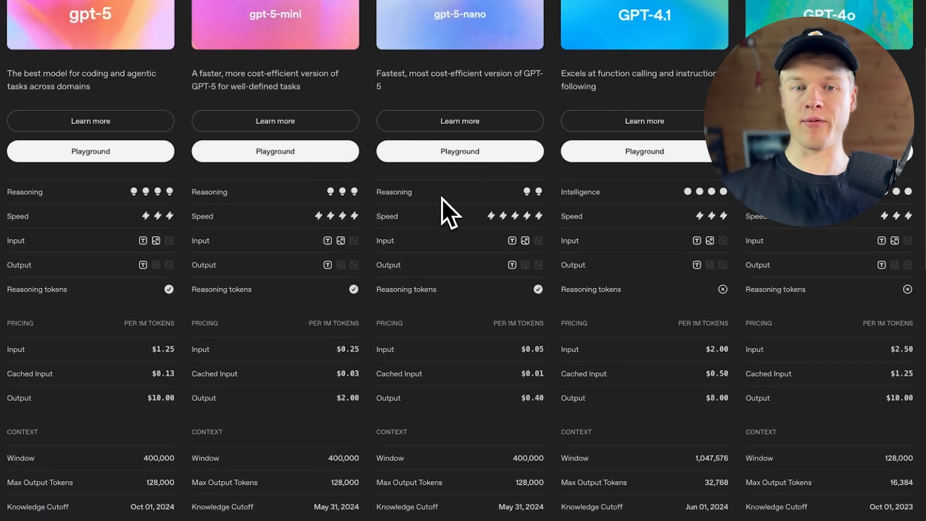
pyautogui.moveTo(295, 227)
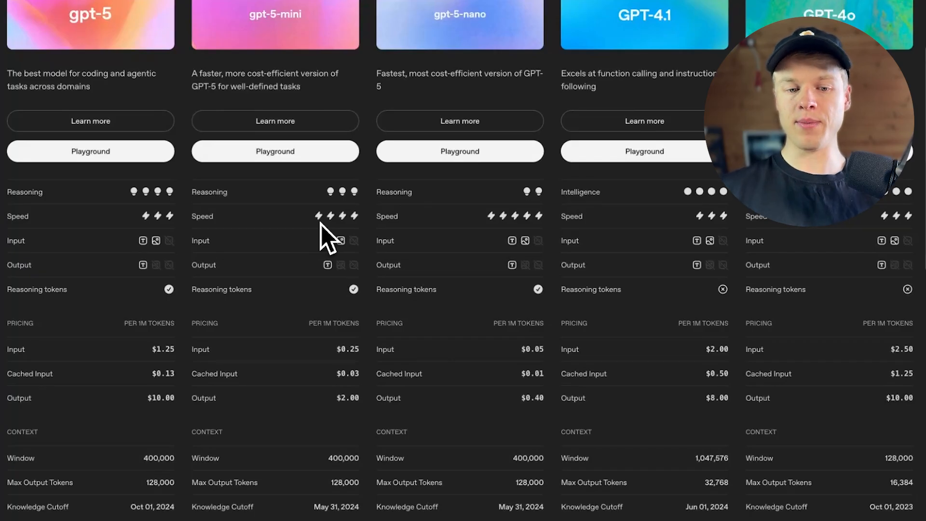
pyautogui.moveTo(330, 304)
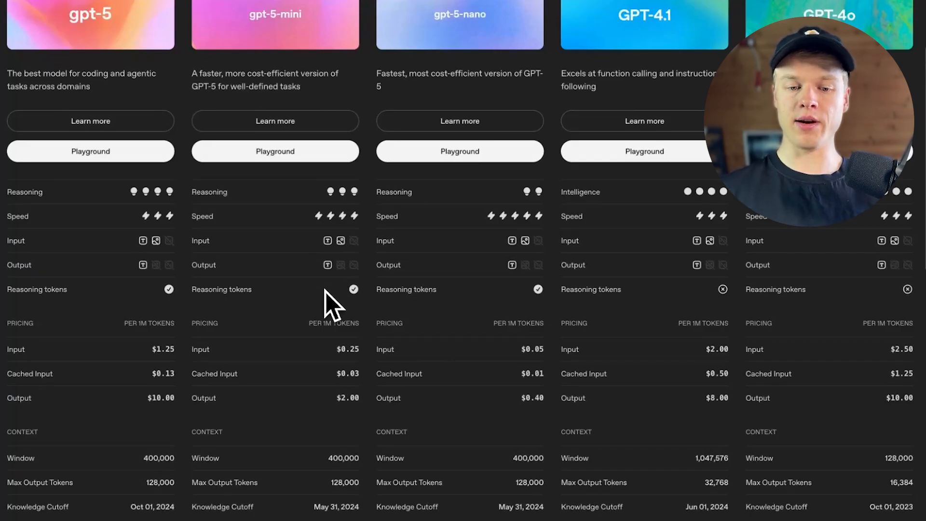
pyautogui.scroll(-3)
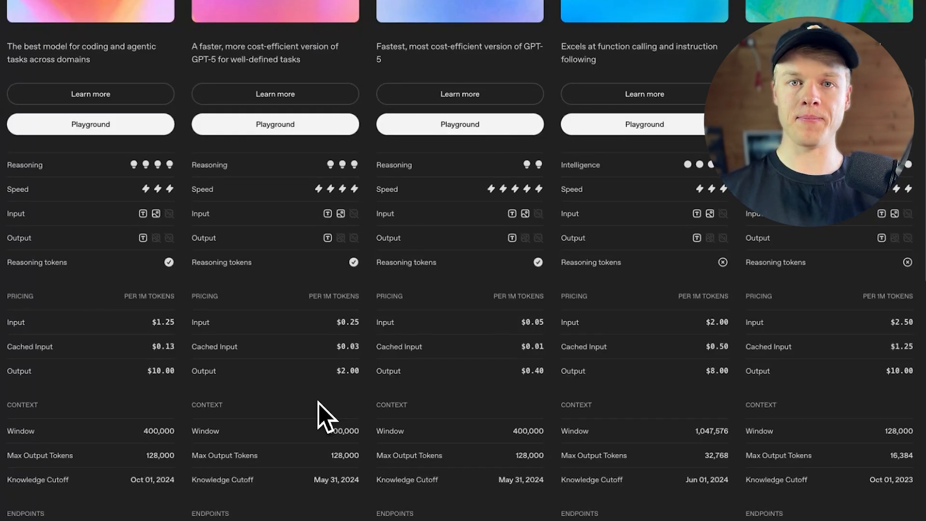
pyautogui.scroll(3)
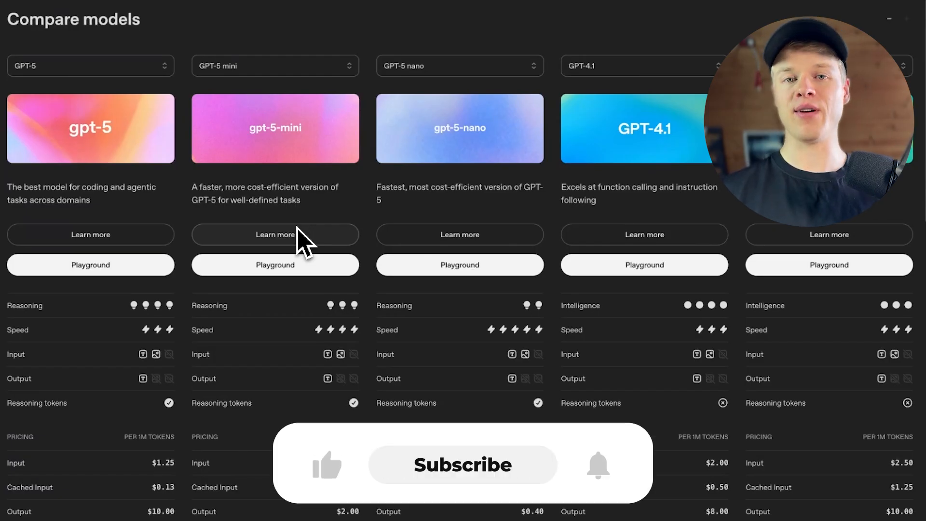
pyautogui.moveTo(452, 473)
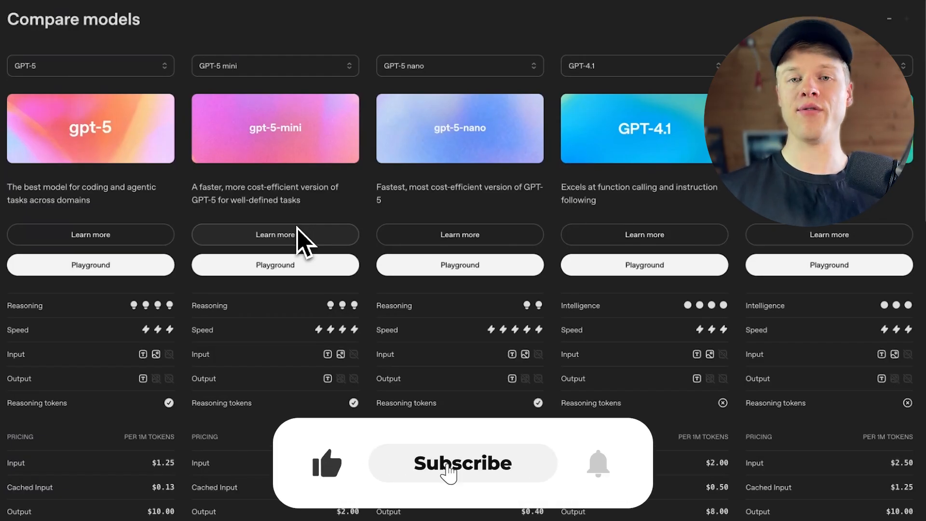
pyautogui.click(462, 463)
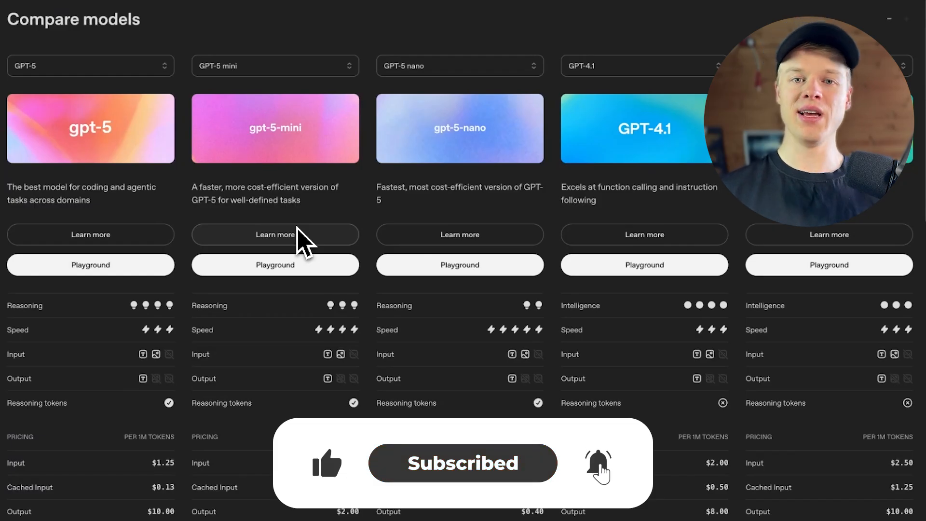